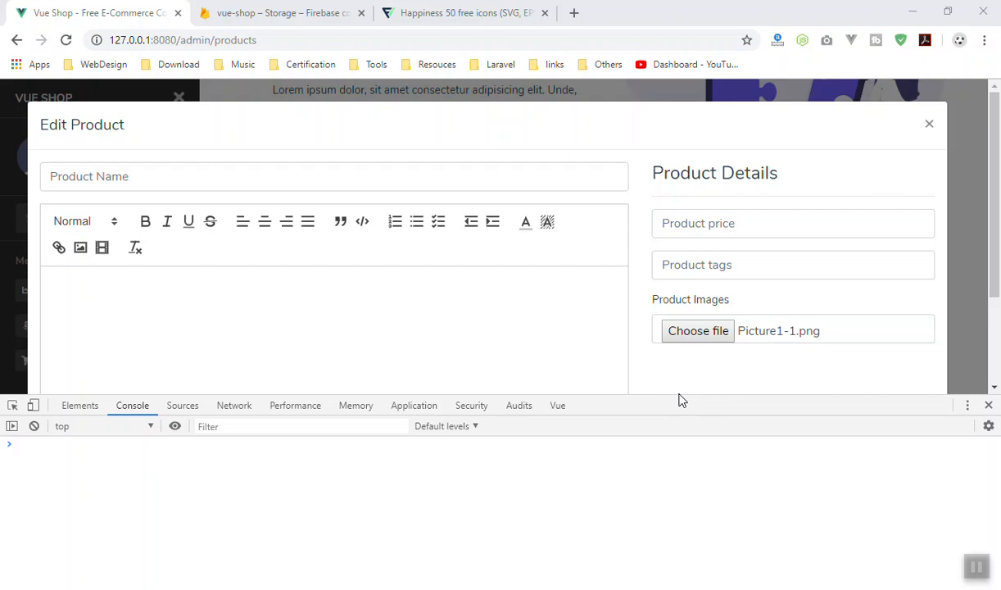
pyautogui.moveTo(662, 366)
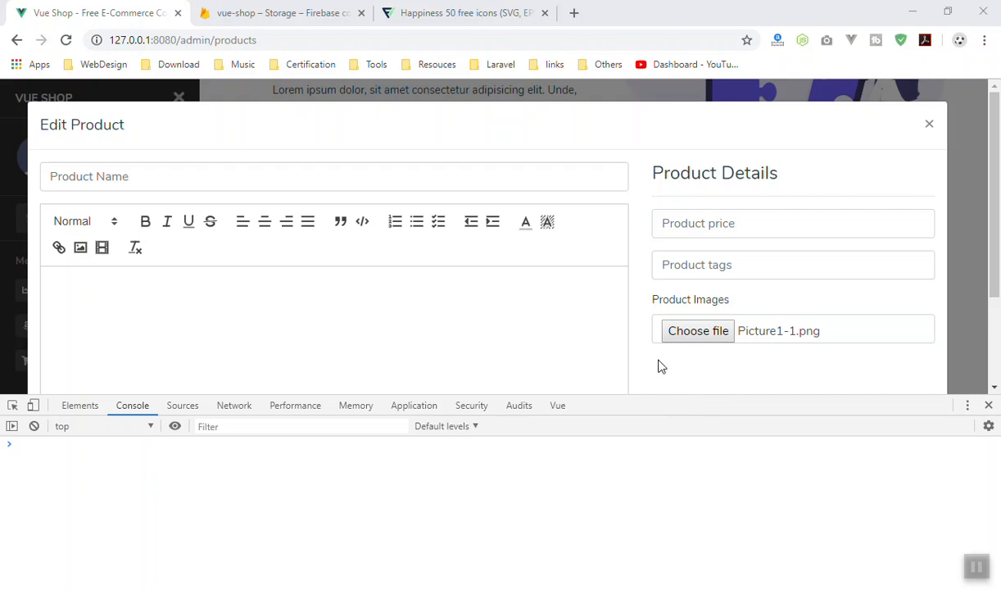
pyautogui.moveTo(501, 326)
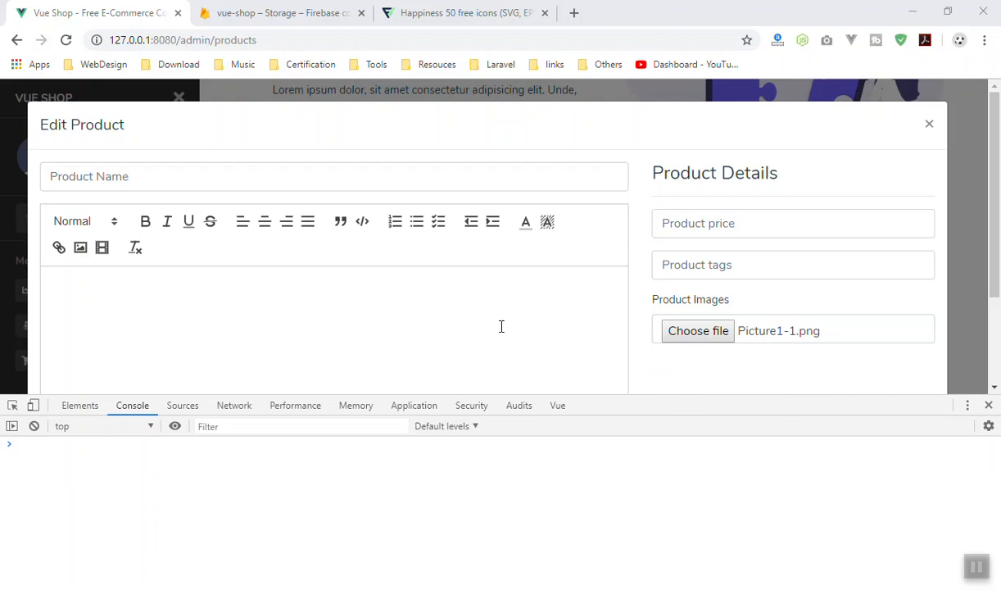
# Step: Upload painting.png from the Desktop as the new product's image
pyautogui.scroll(-3)
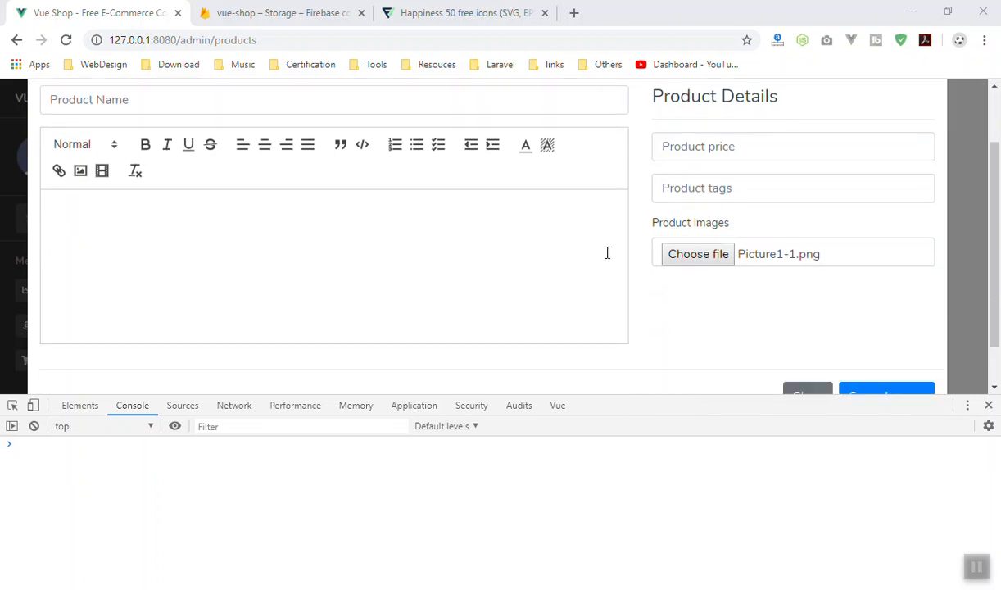
pyautogui.moveTo(727, 232)
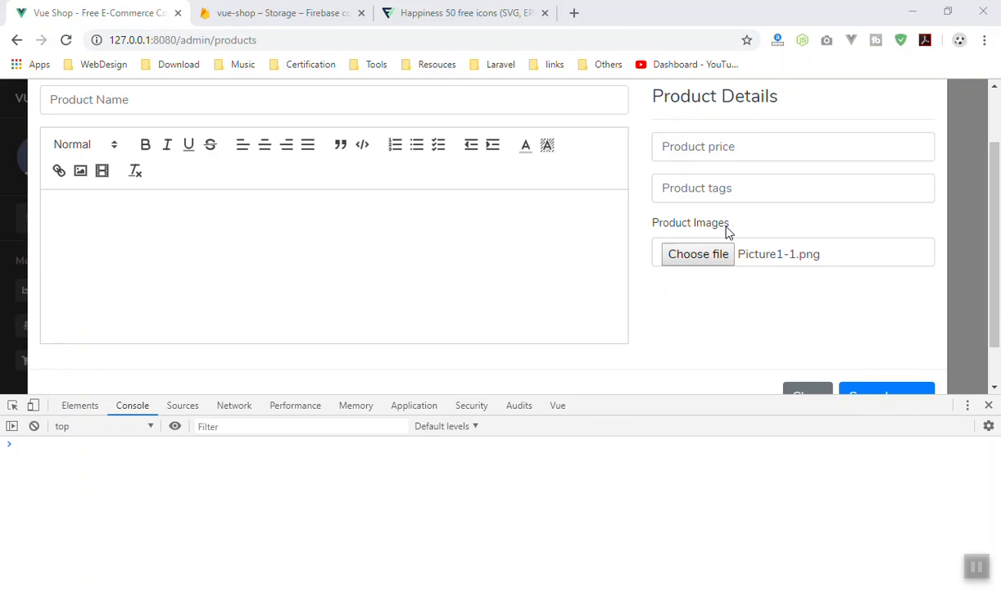
pyautogui.moveTo(690, 287)
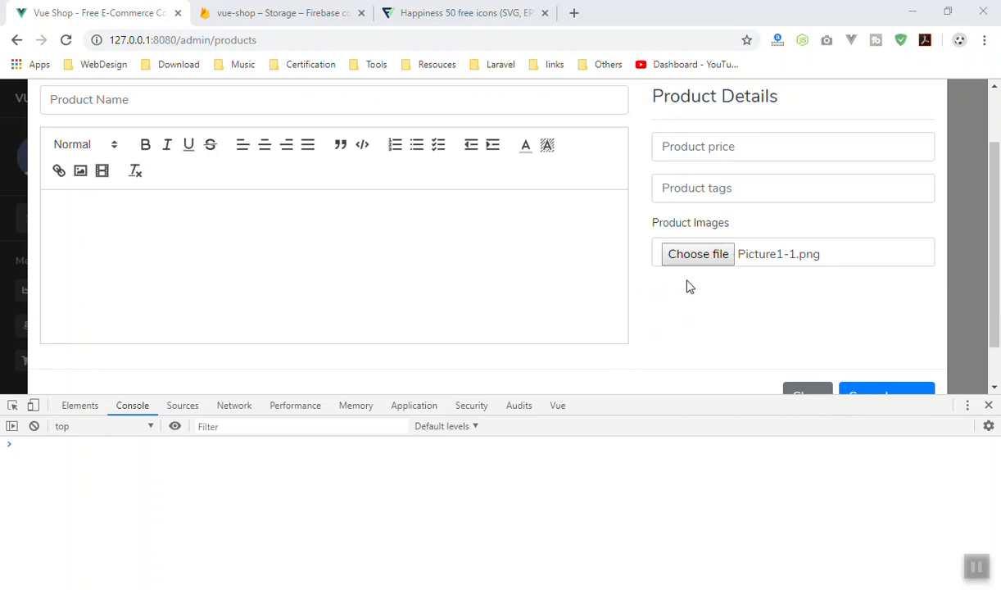
pyautogui.moveTo(697, 262)
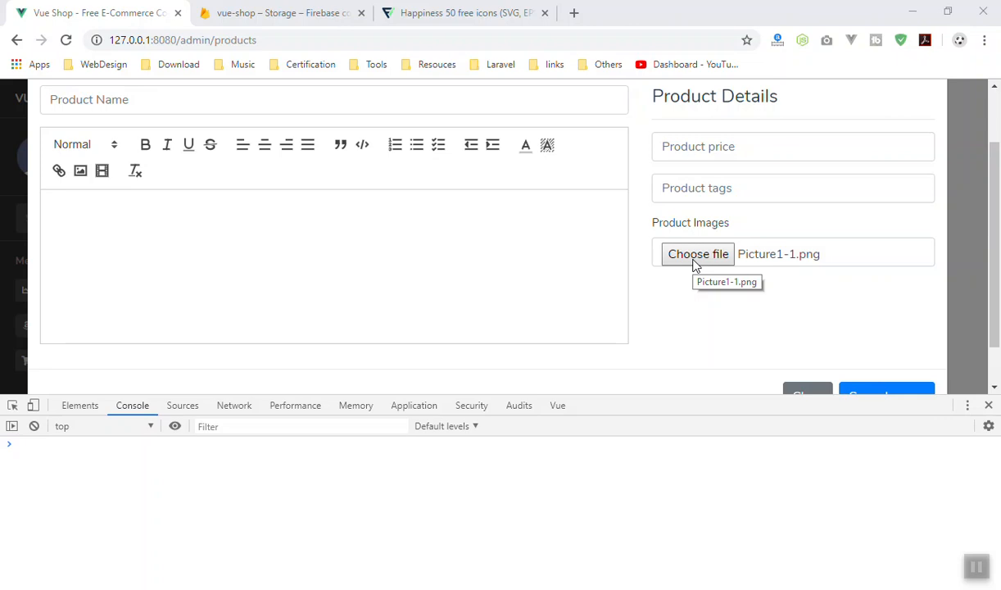
pyautogui.click(697, 253)
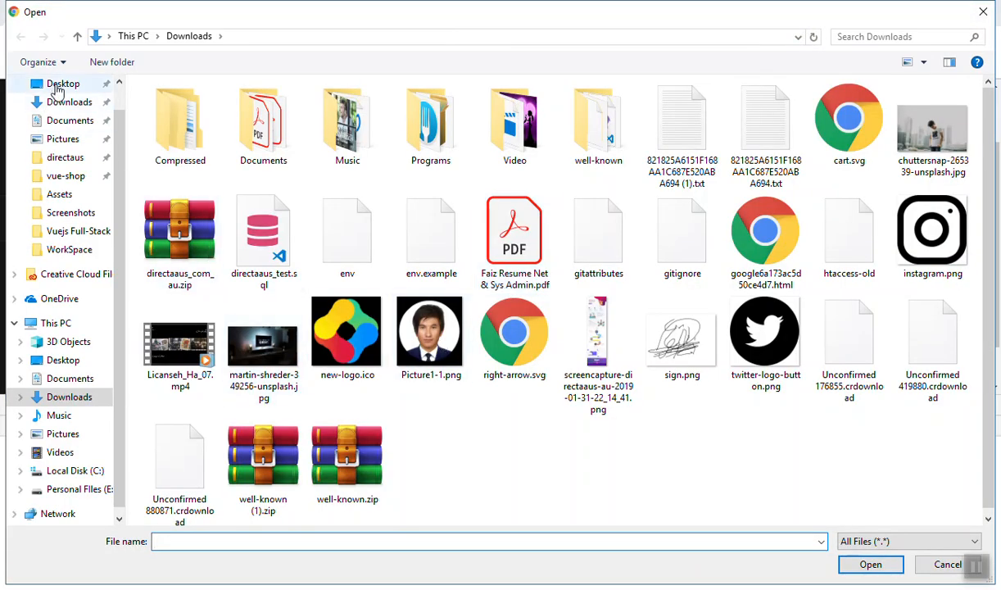
pyautogui.click(63, 83)
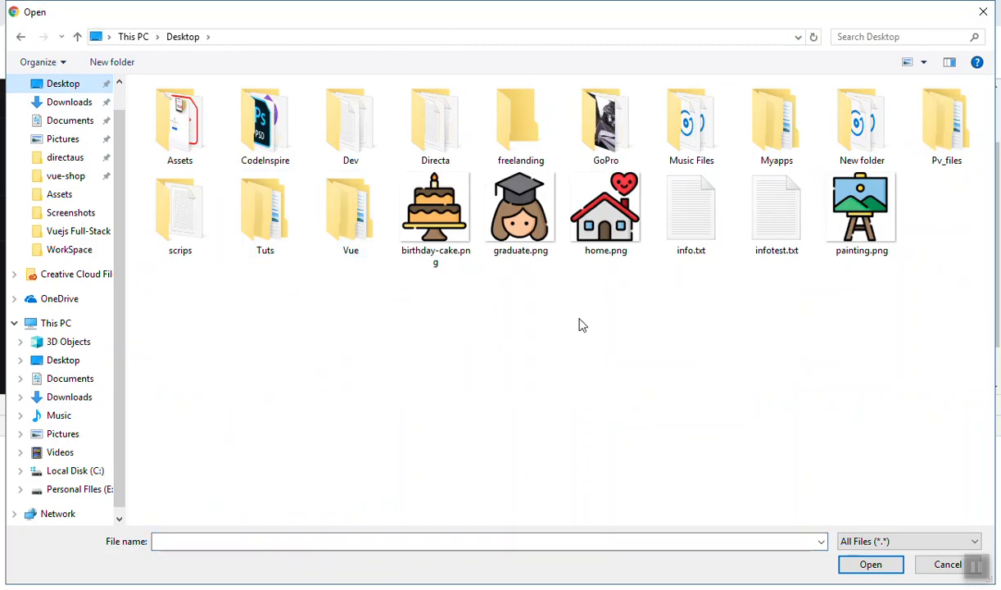
pyautogui.click(861, 209)
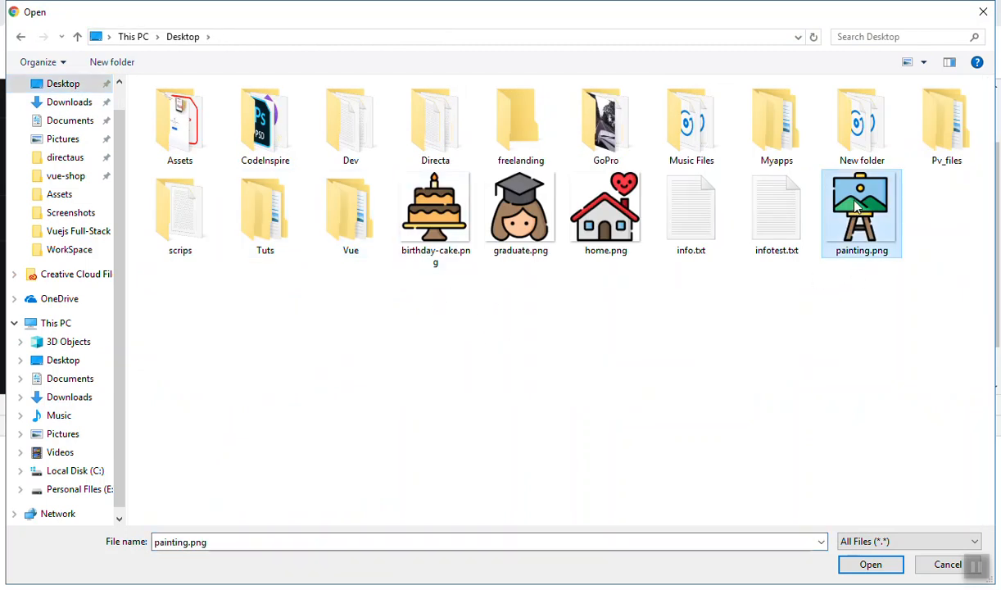
pyautogui.click(870, 564)
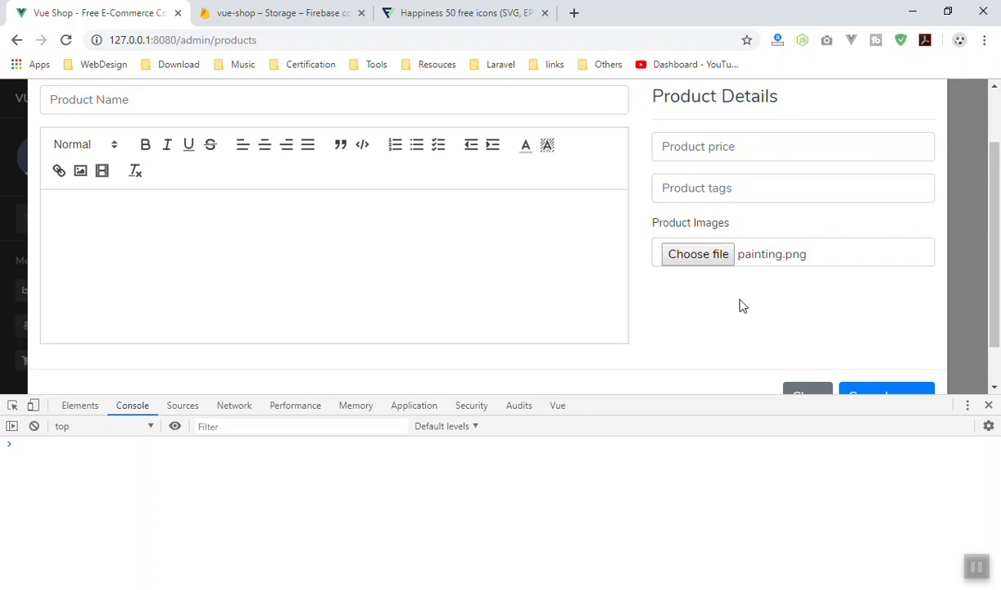
# Step: Glance at the stored product files in Firebase Storage, then return to the product form
pyautogui.click(278, 13)
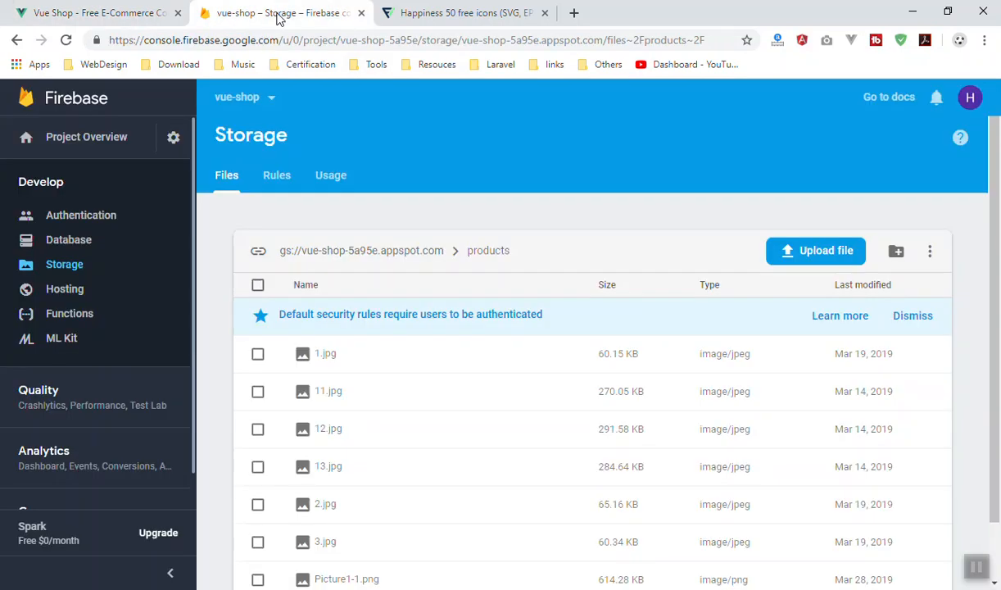
pyautogui.click(94, 13)
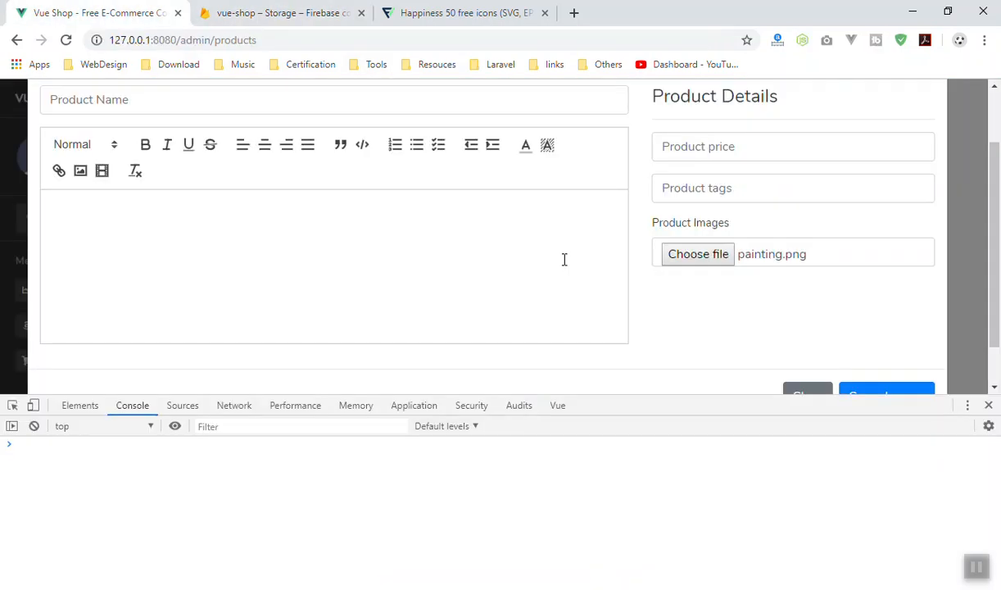
pyautogui.click(697, 253)
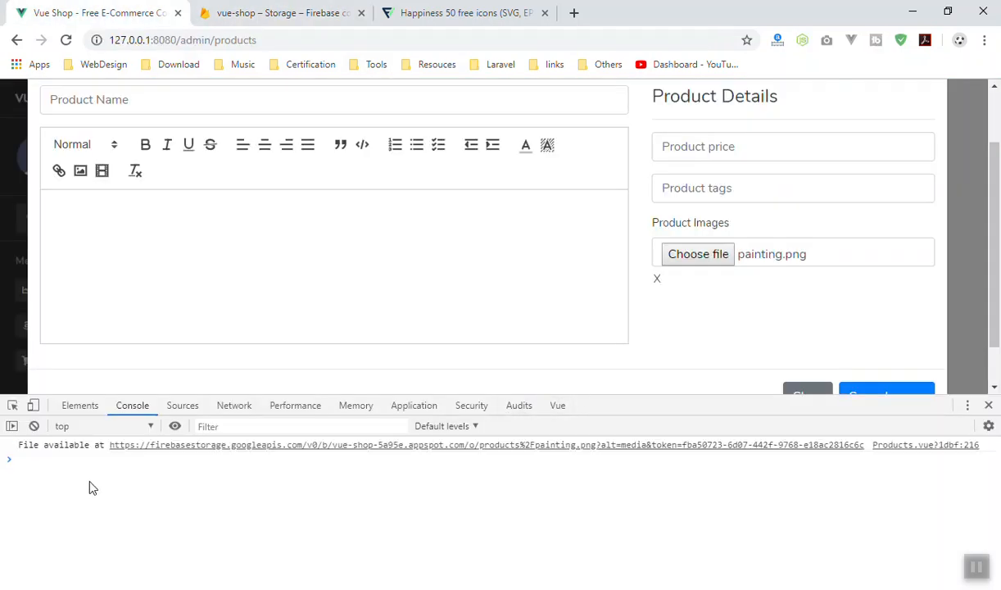
pyautogui.moveTo(96, 455)
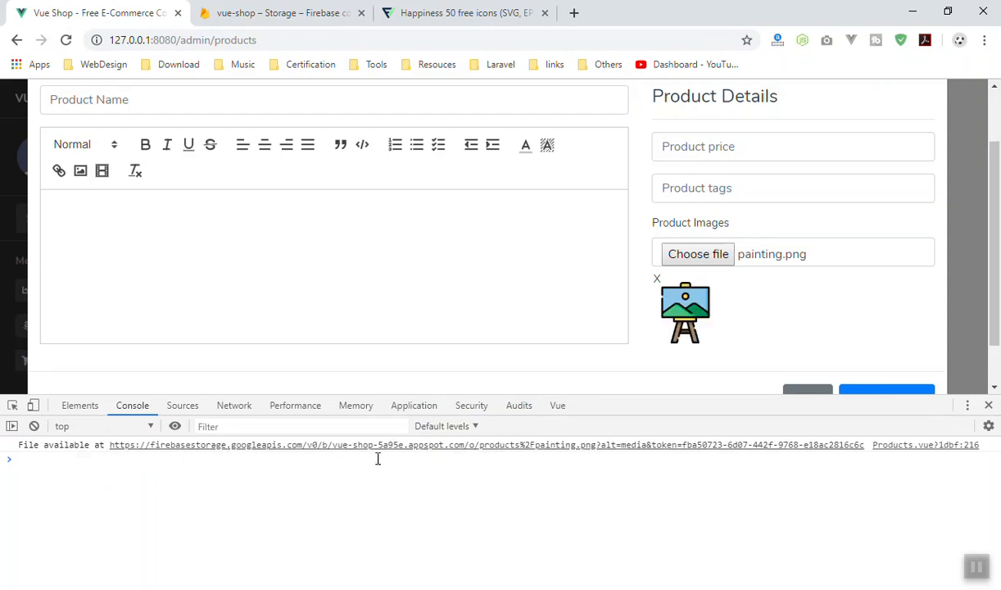
pyautogui.moveTo(684, 285)
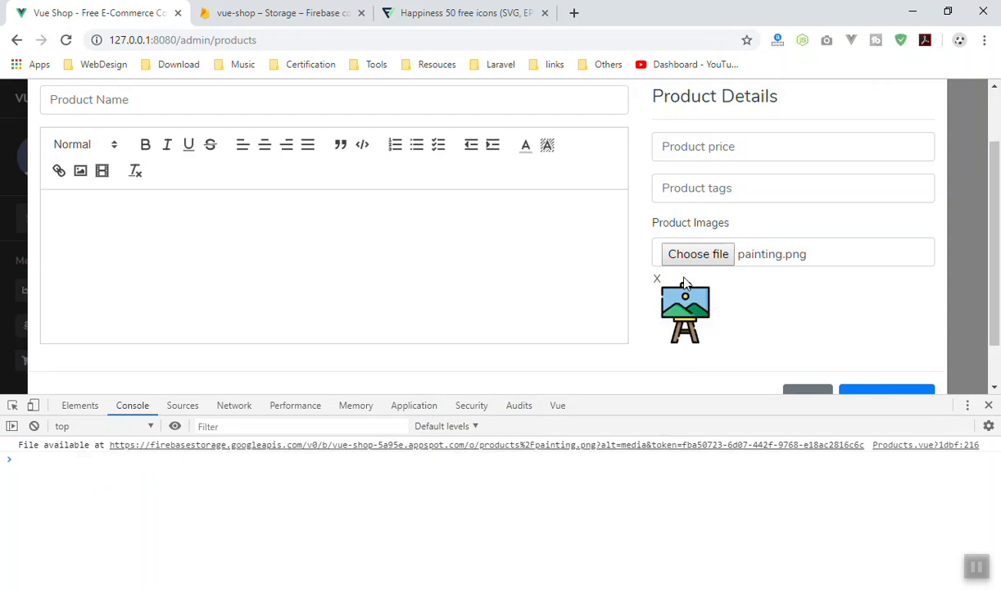
pyautogui.moveTo(657, 280)
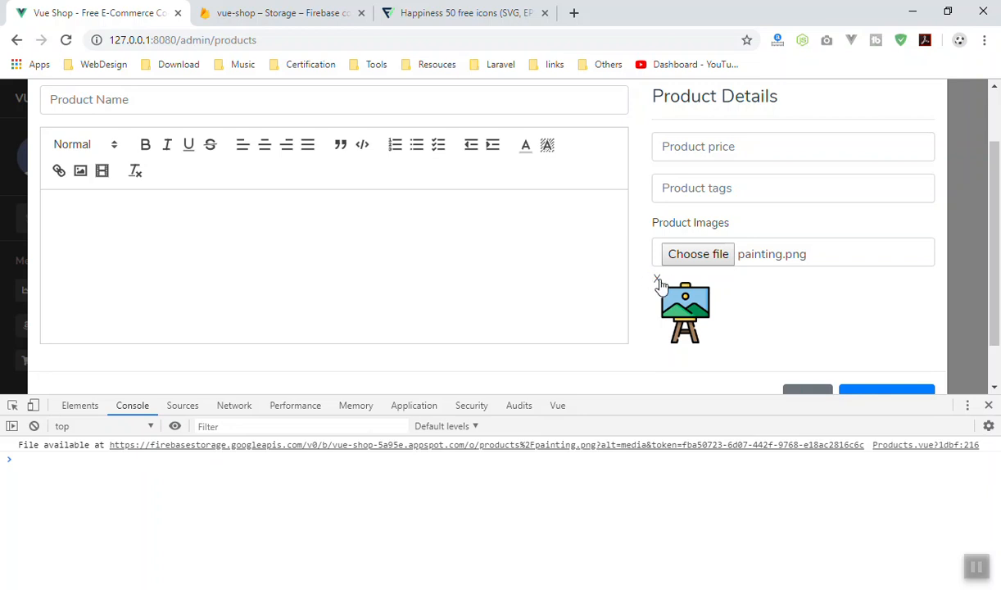
pyautogui.moveTo(681, 361)
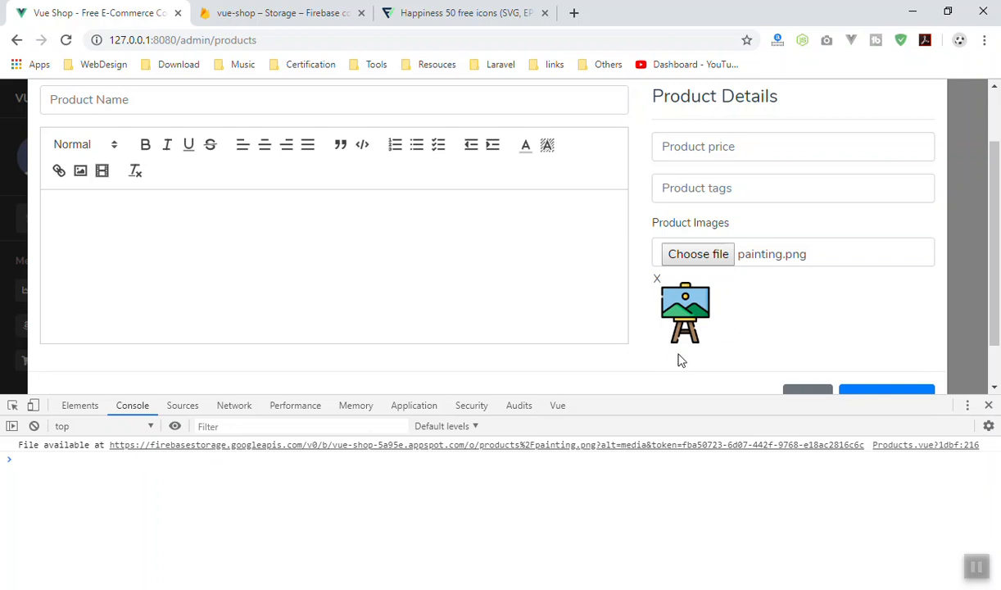
# Step: Switch to Firebase Storage to look for painting.png in the products folder
pyautogui.click(281, 13)
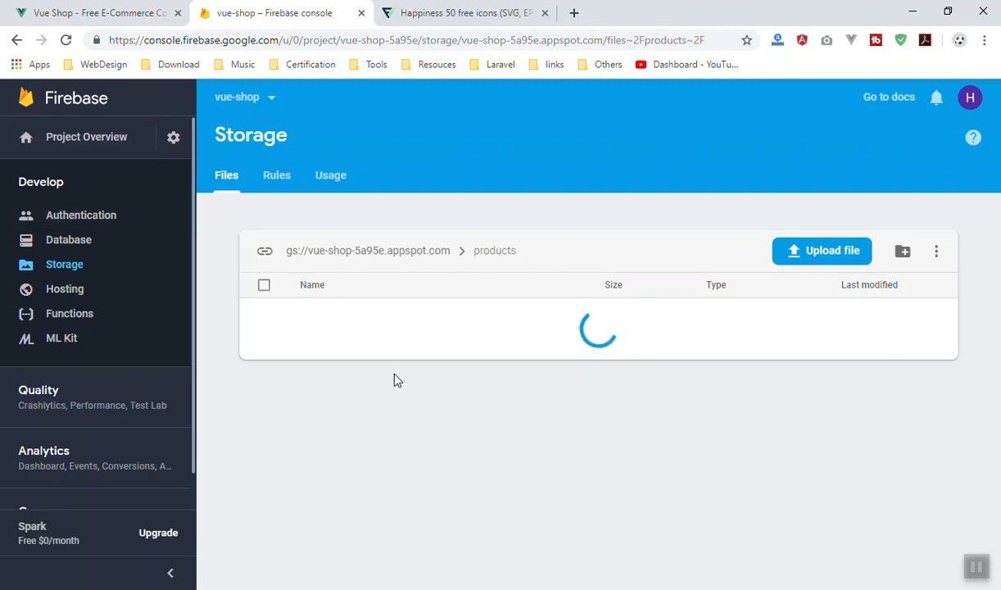
pyautogui.moveTo(415, 394)
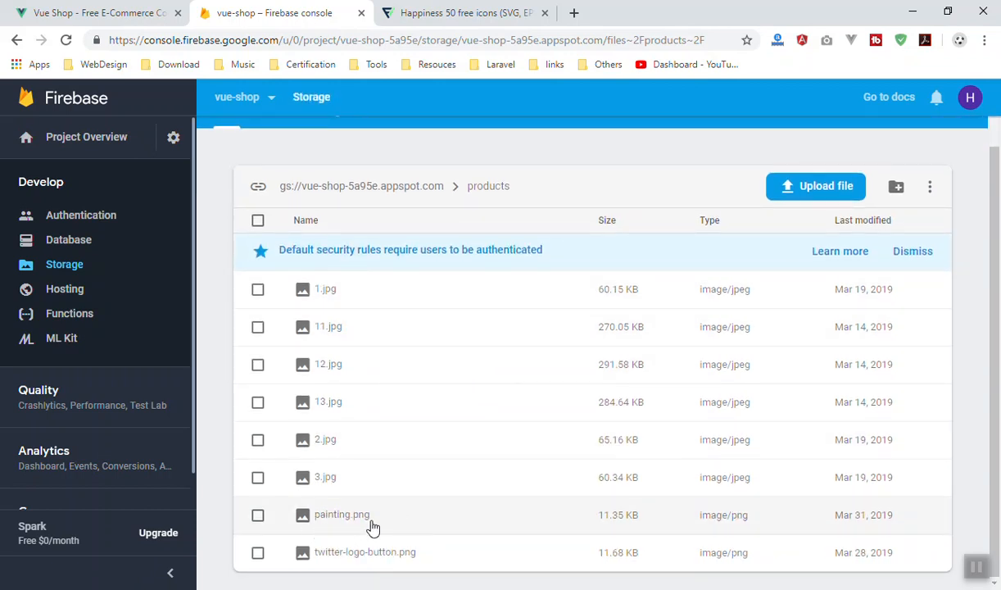
# Step: Back in Vue Shop, remove the painting.png thumbnail from the Add Product modal
pyautogui.click(99, 12)
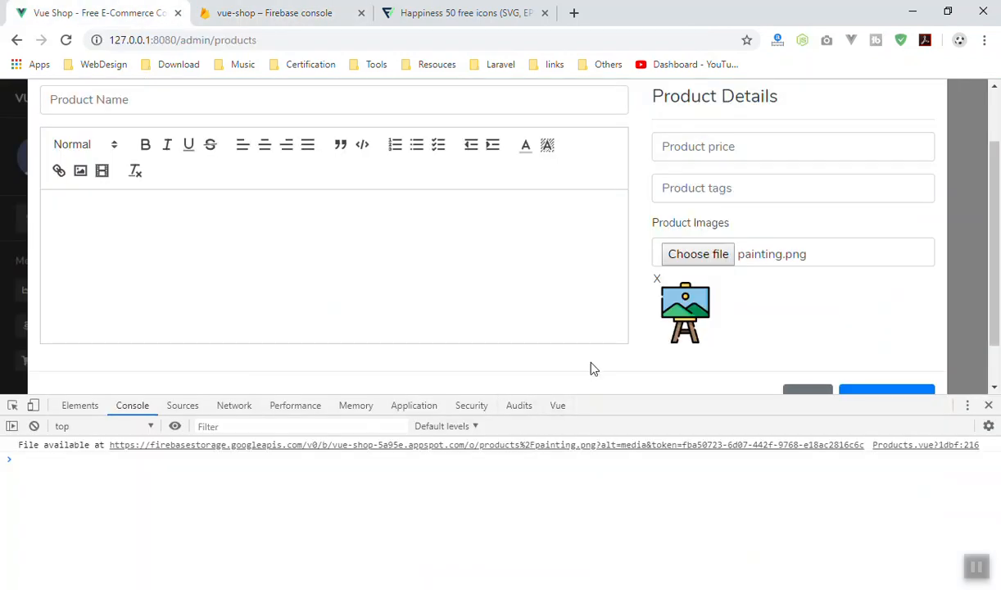
pyautogui.click(656, 278)
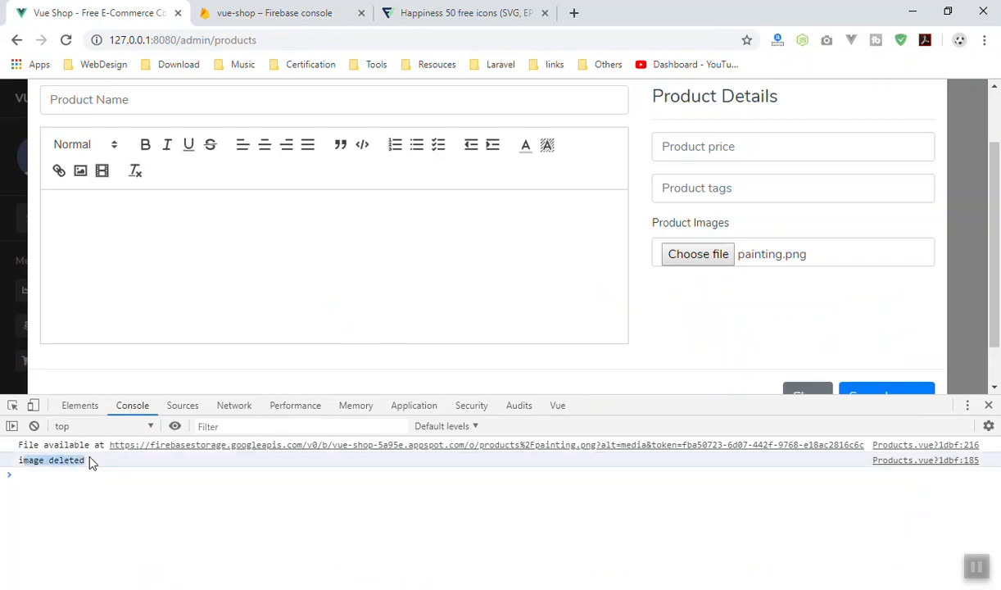
pyautogui.moveTo(702, 383)
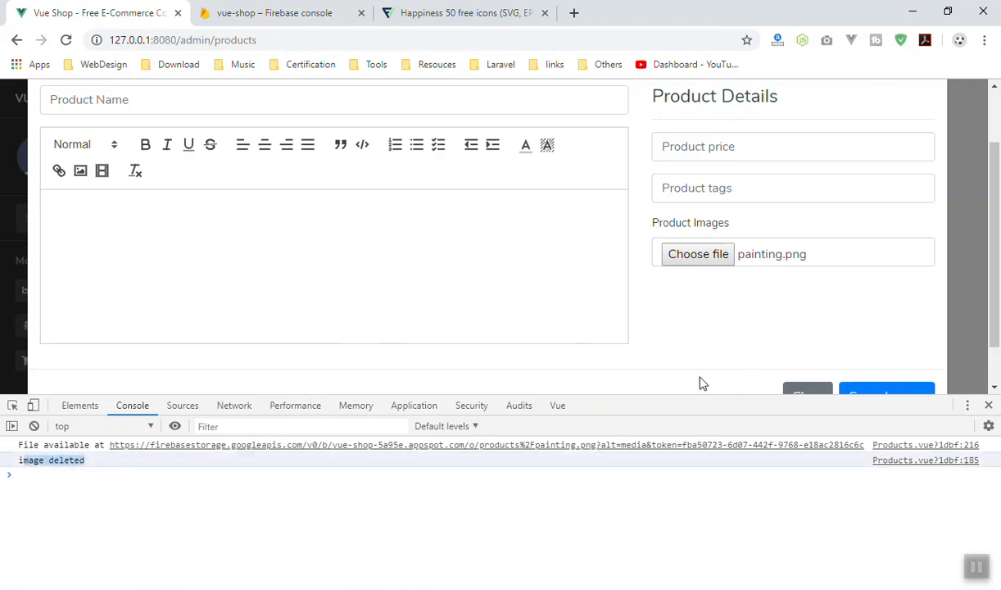
pyautogui.moveTo(757, 318)
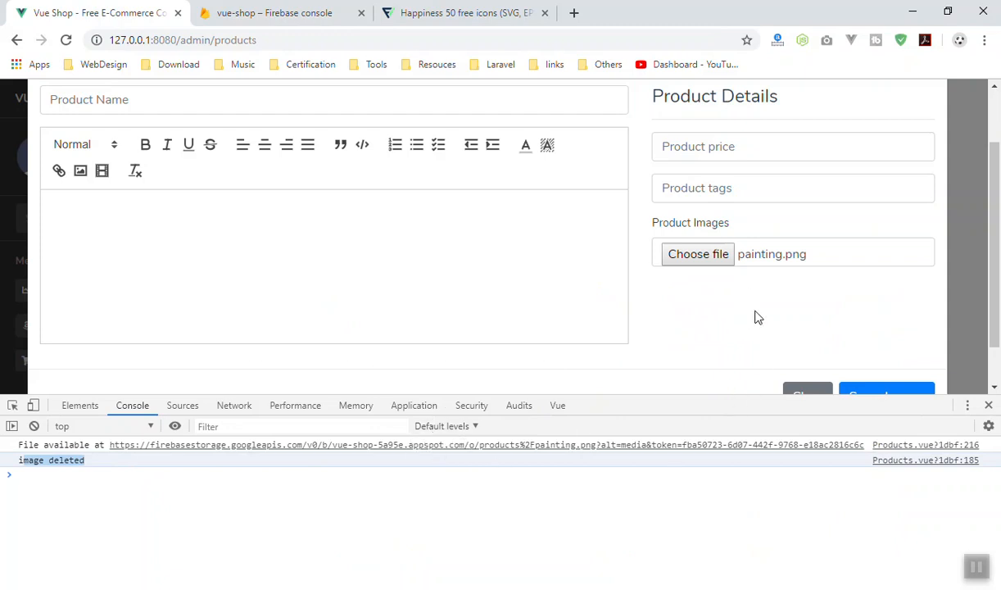
# Step: Refresh the Firebase Storage products list by visiting Database and returning to Storage
pyautogui.click(274, 13)
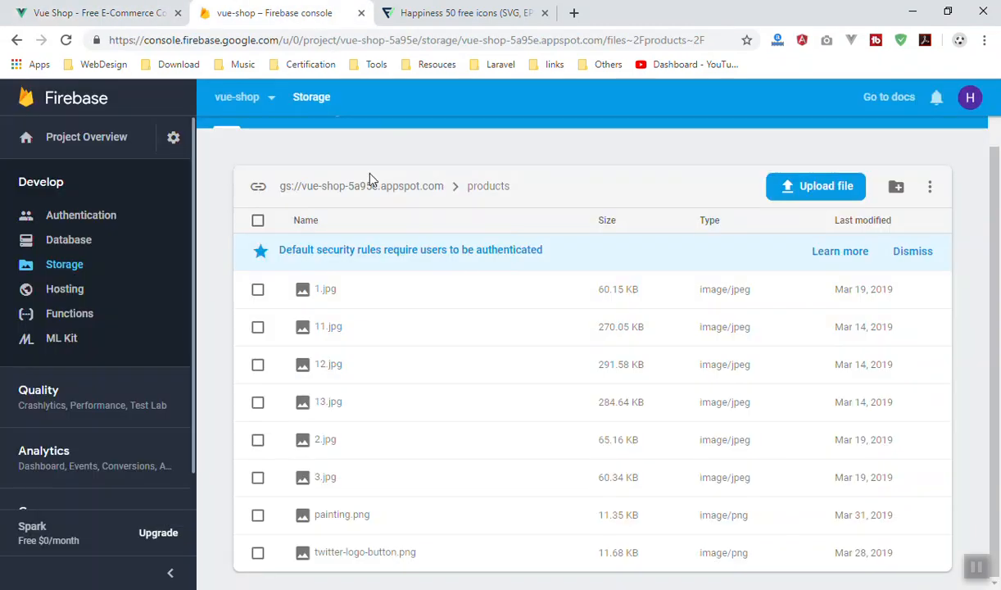
pyautogui.moveTo(751, 387)
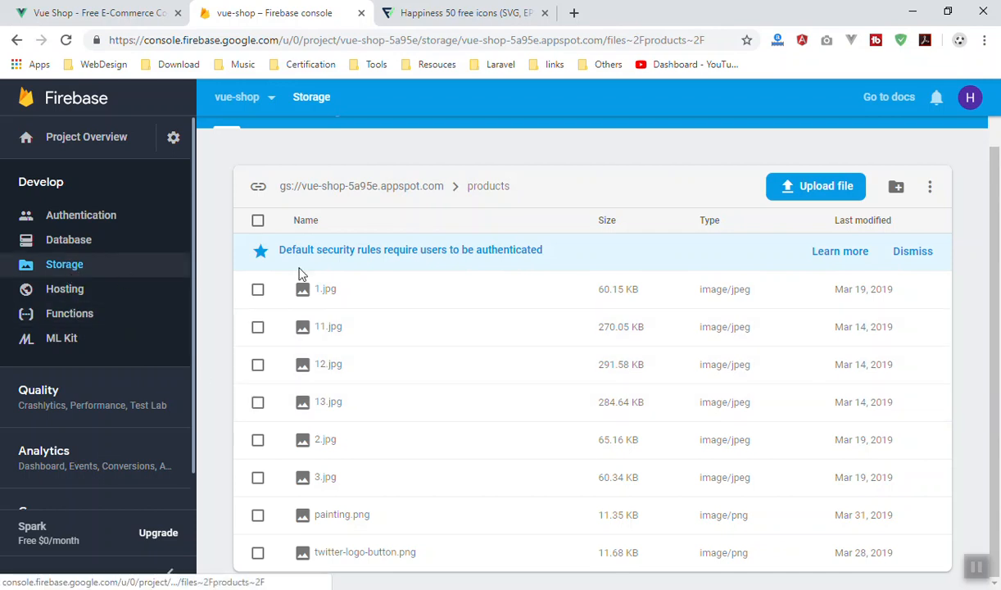
pyautogui.click(69, 240)
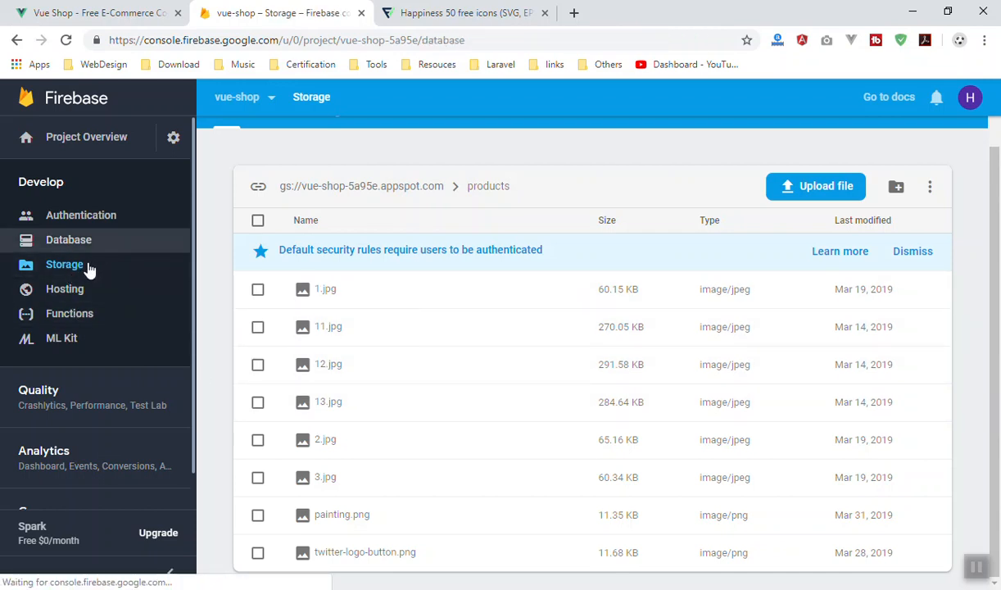
pyautogui.click(64, 264)
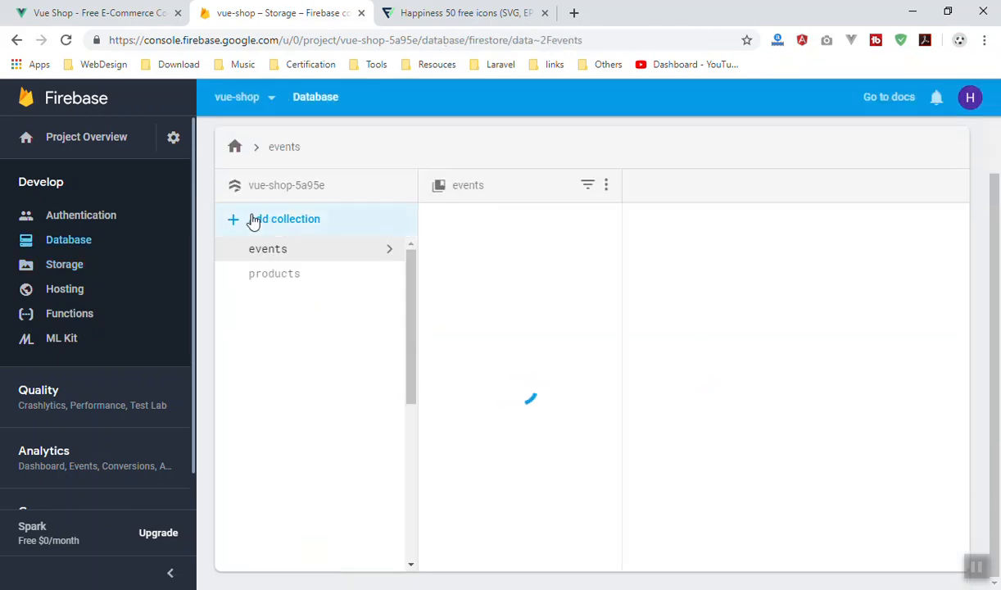
pyautogui.click(64, 264)
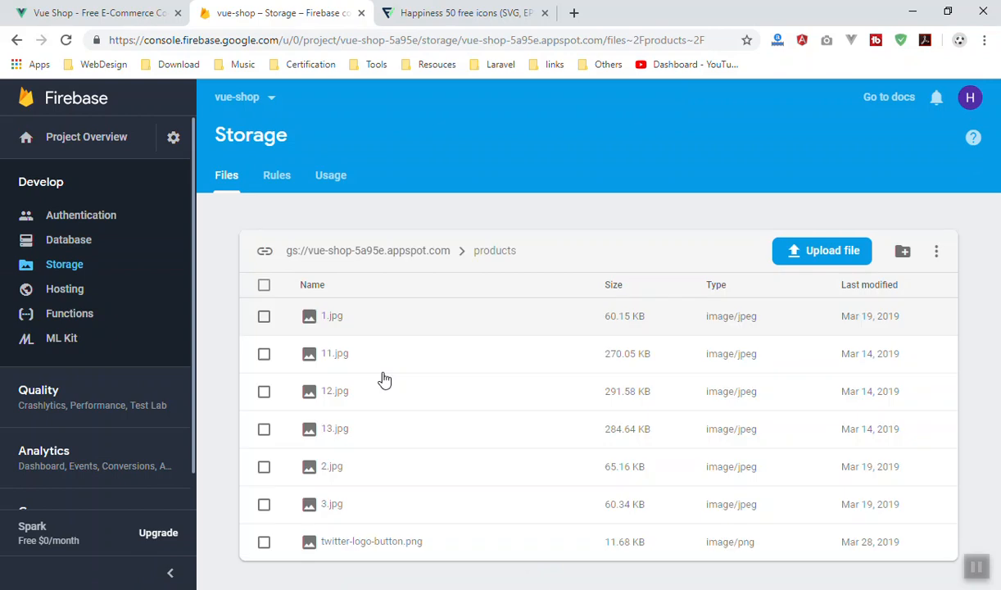
pyautogui.moveTo(374, 472)
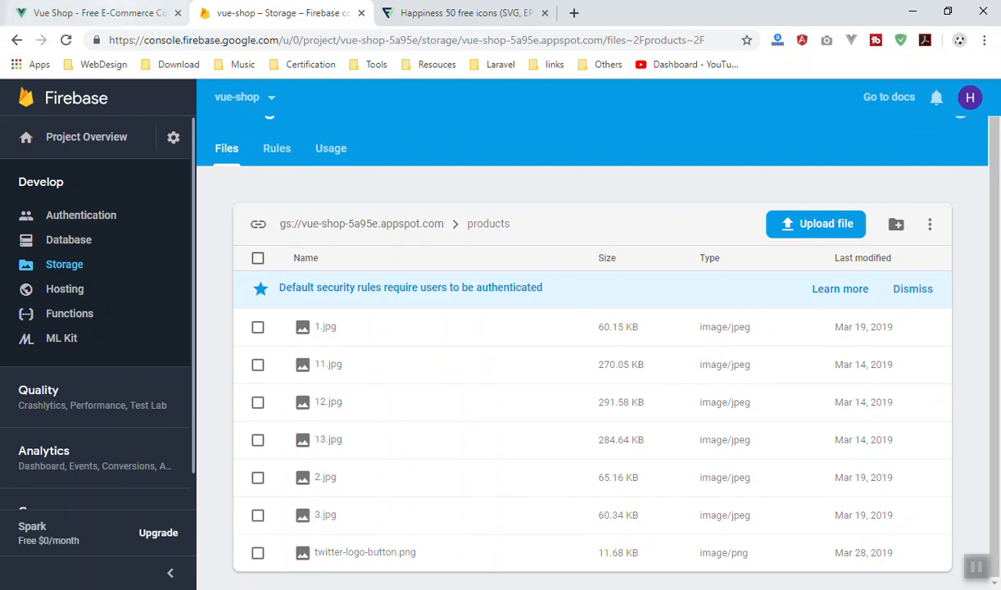
# Step: Review Products.vue's image preview markup and the highlighted delete-img class styles
pyautogui.click(98, 13)
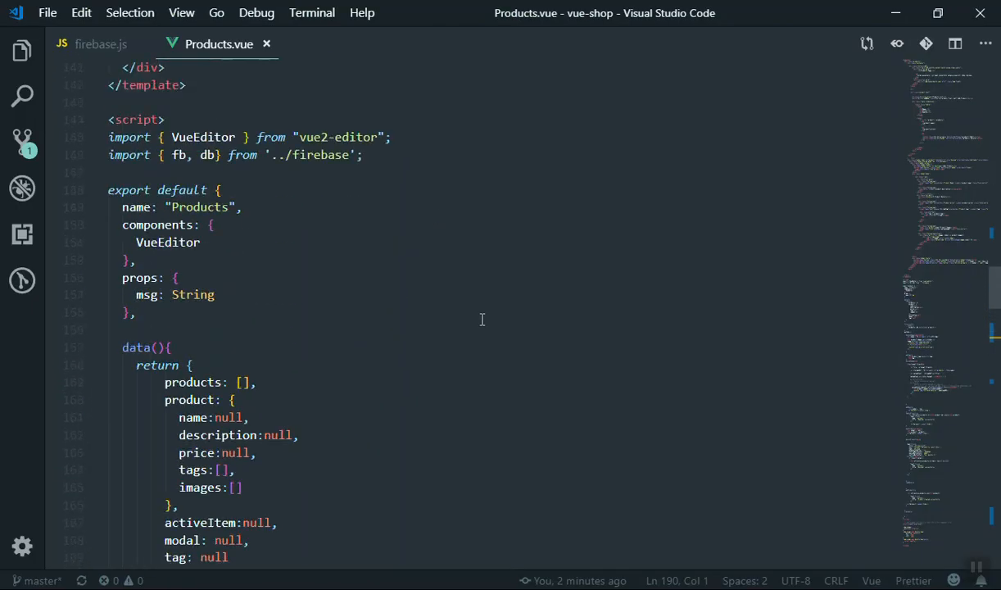
pyautogui.scroll(3)
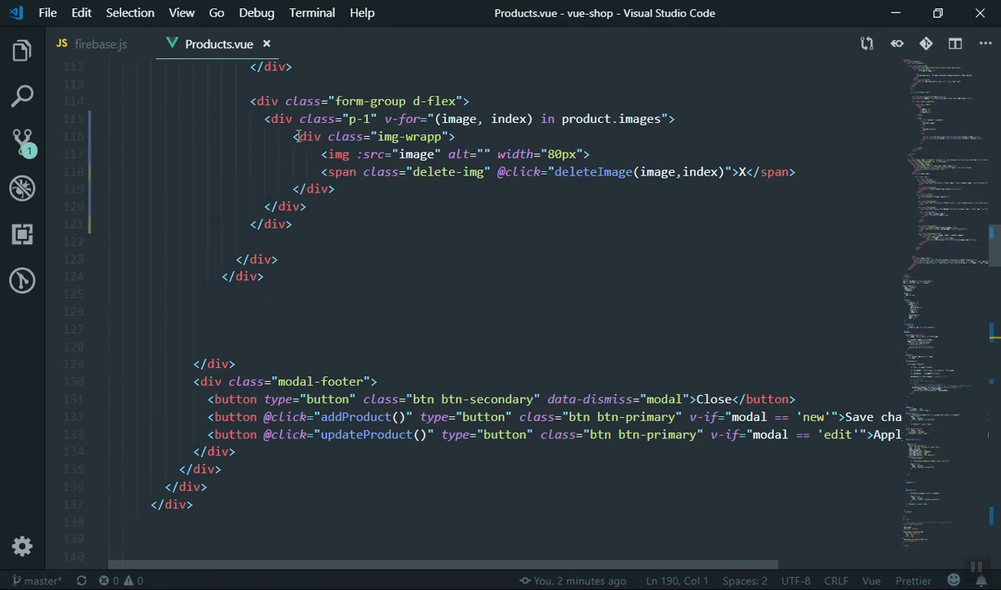
pyautogui.moveTo(632, 240)
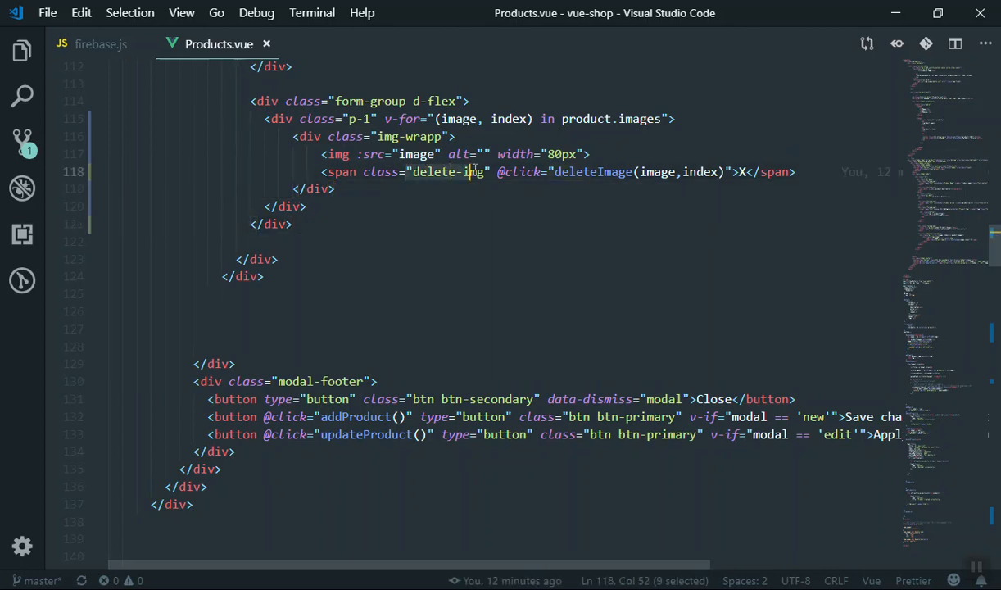
pyautogui.click(287, 206)
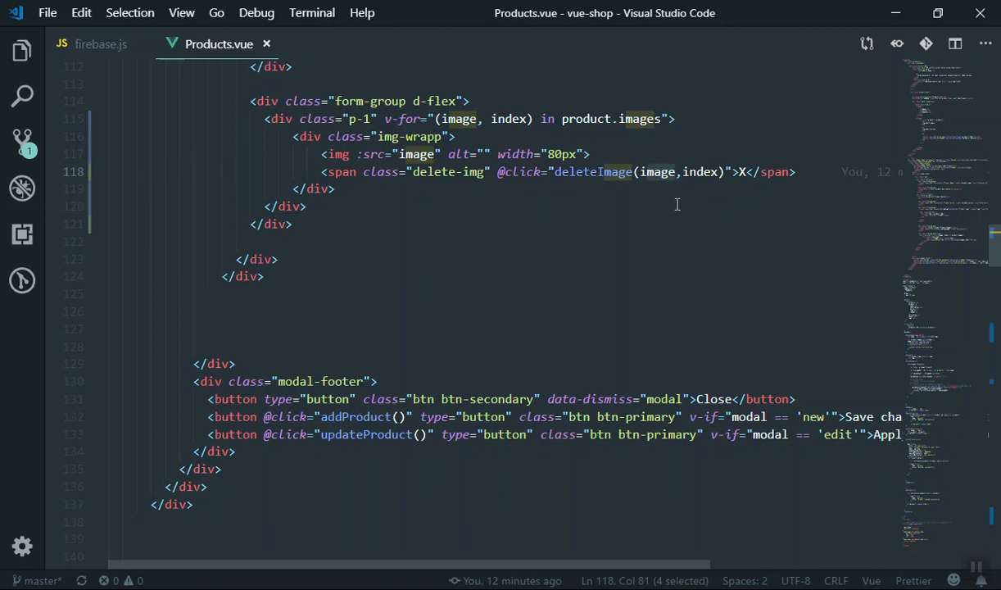
pyautogui.moveTo(706, 181)
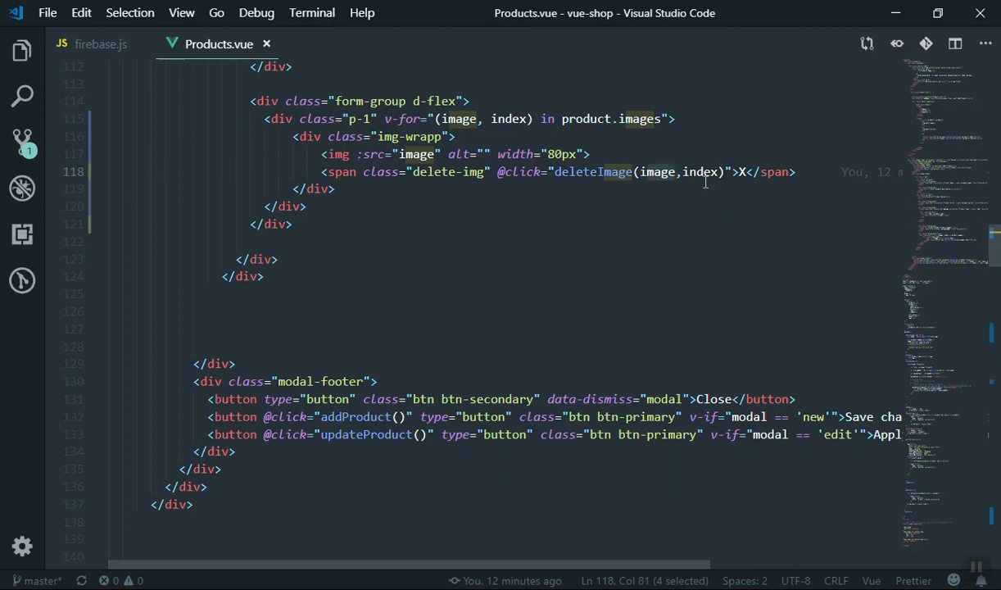
pyautogui.moveTo(720, 352)
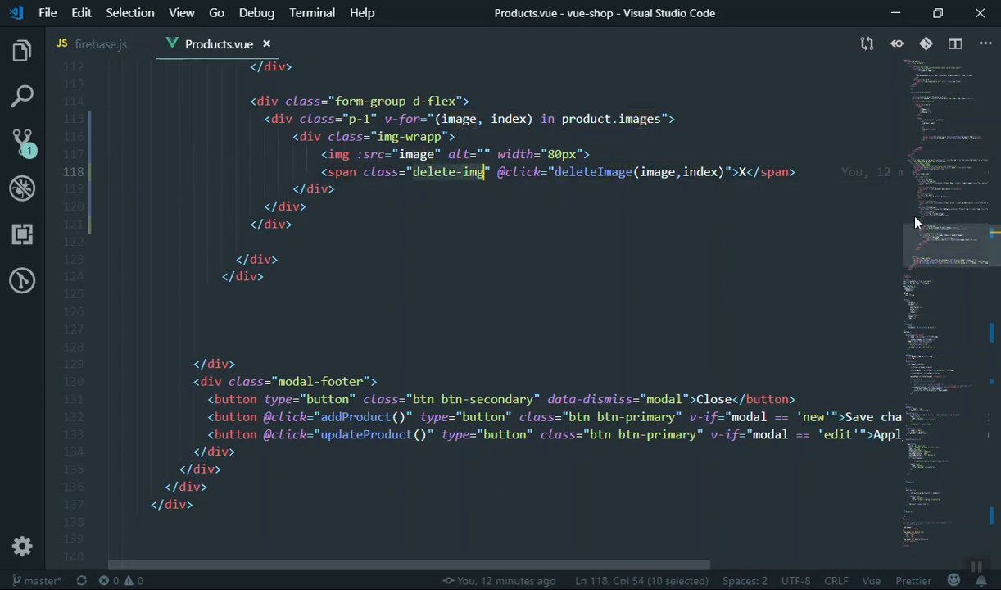
pyautogui.scroll(-3)
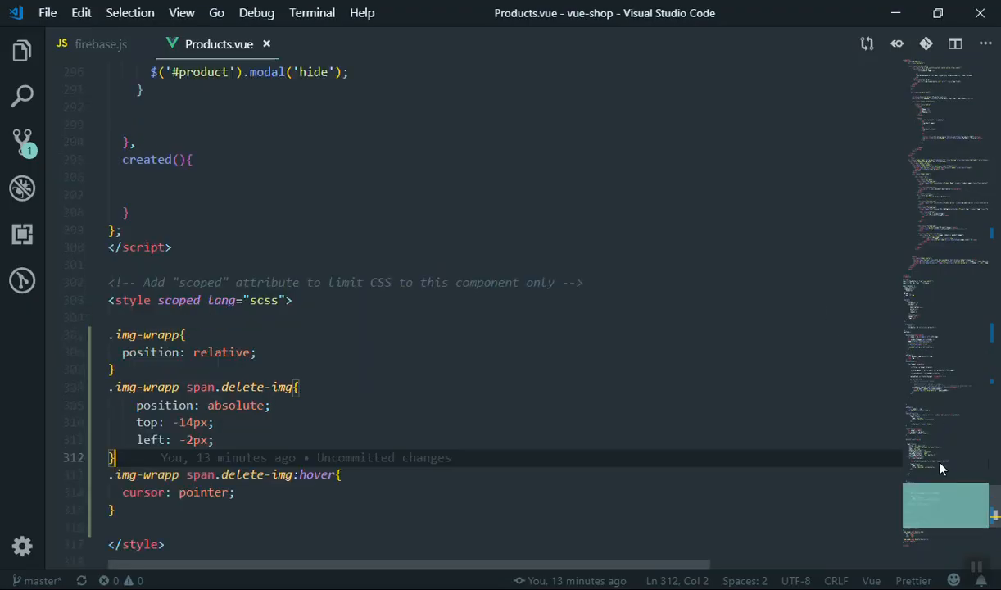
pyautogui.scroll(3)
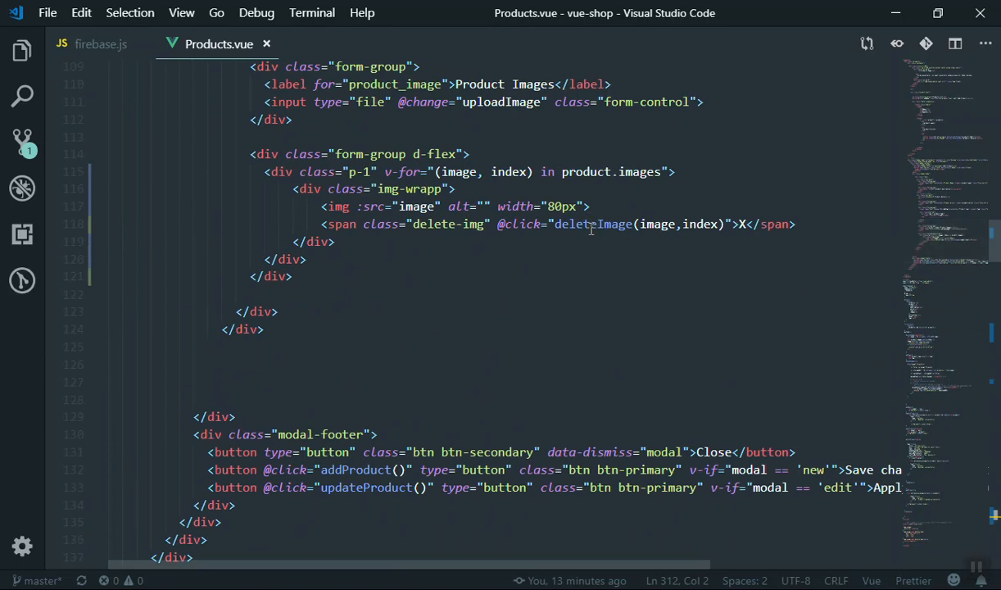
# Step: Add blank lines inside deleteImage and highlight its refFromURL call for explanation
pyautogui.scroll(-3)
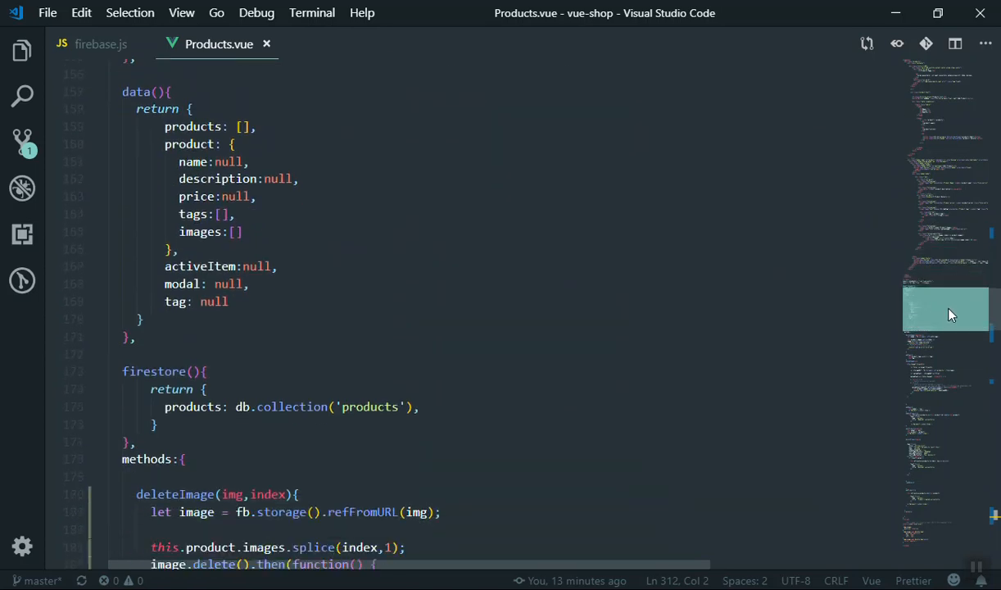
pyautogui.scroll(-3)
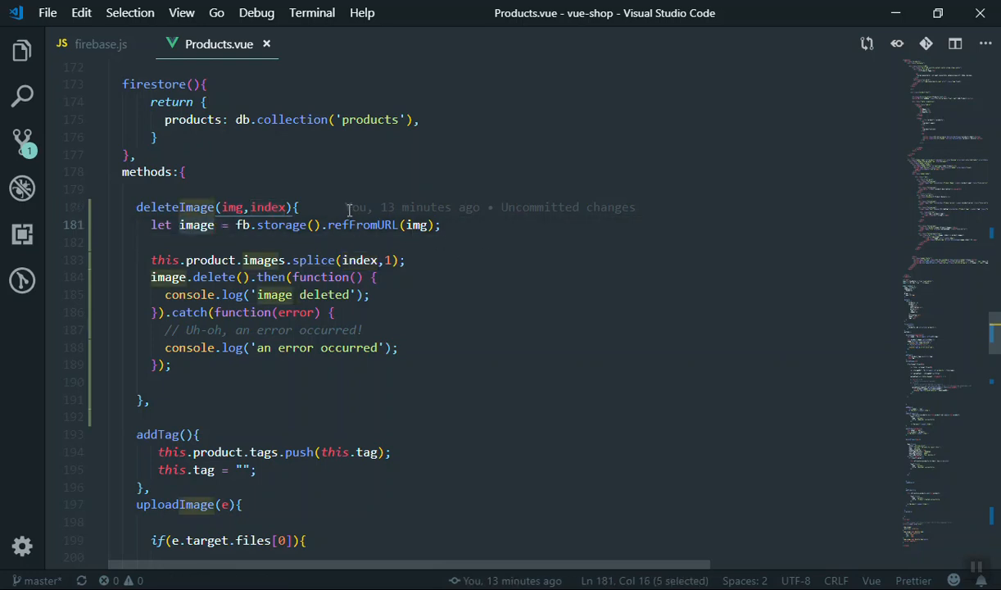
pyautogui.press('Enter')
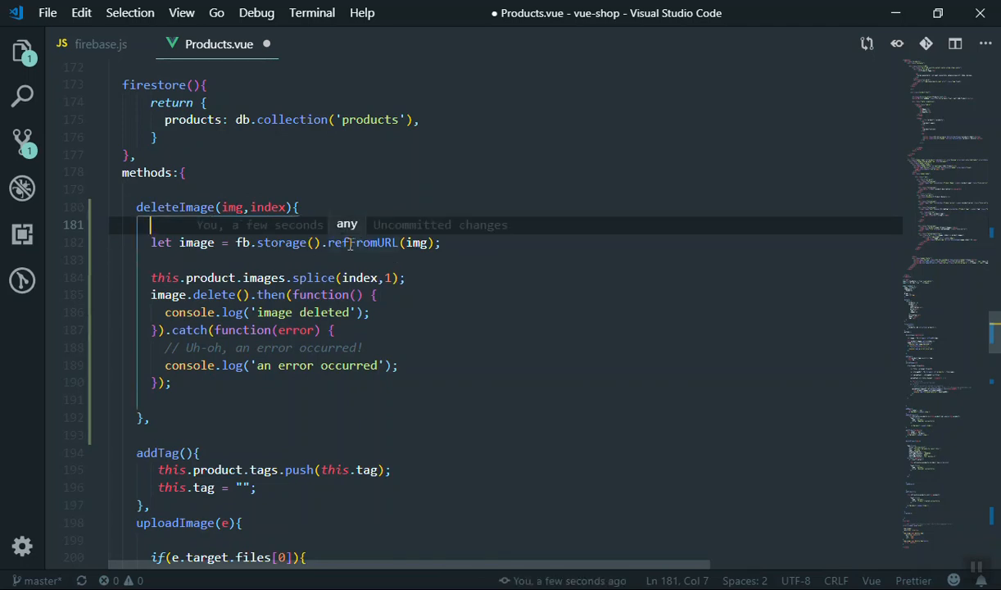
pyautogui.scroll(-3)
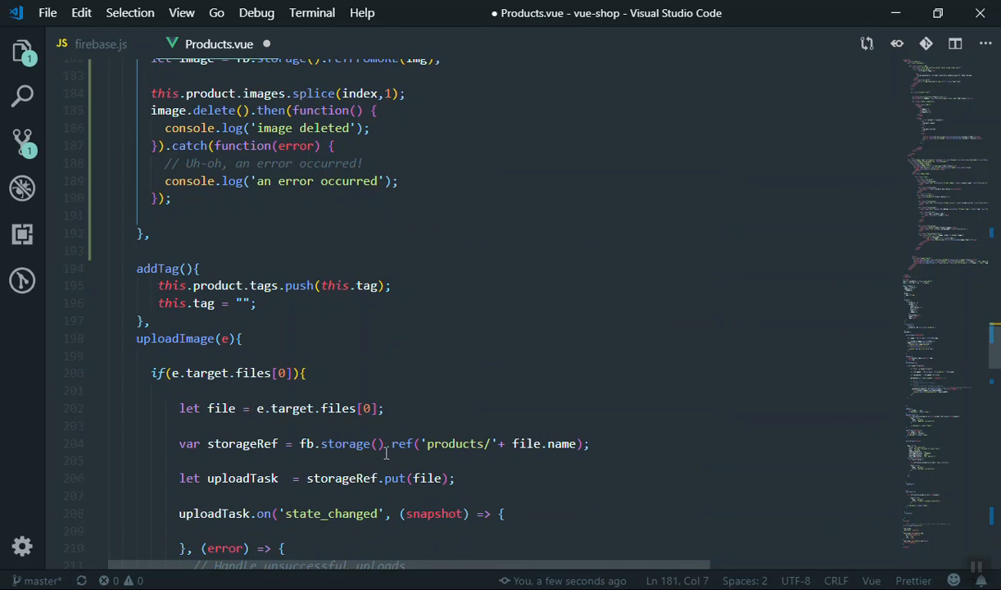
pyautogui.scroll(3)
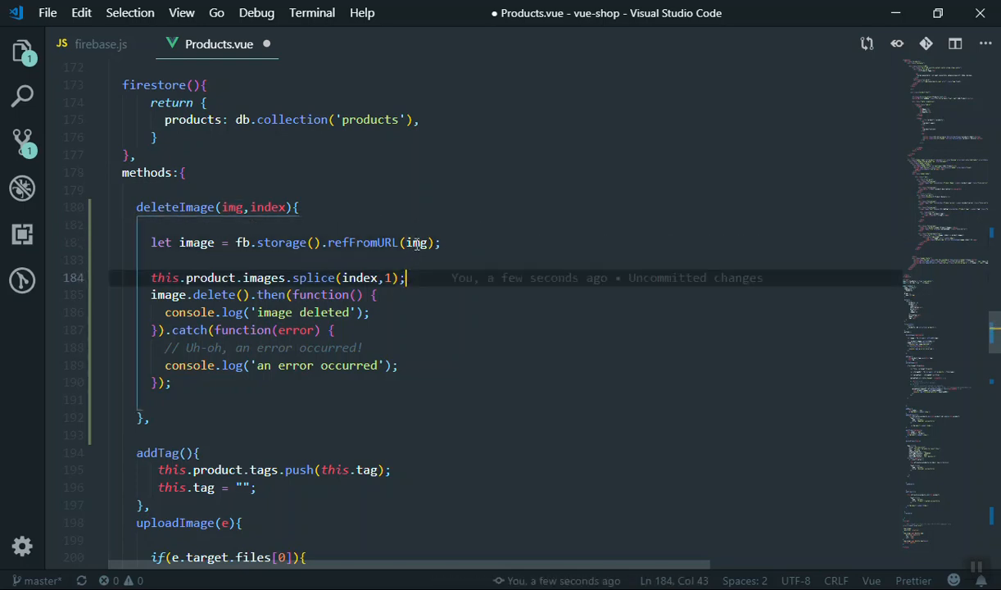
pyautogui.doubleClick(416, 243)
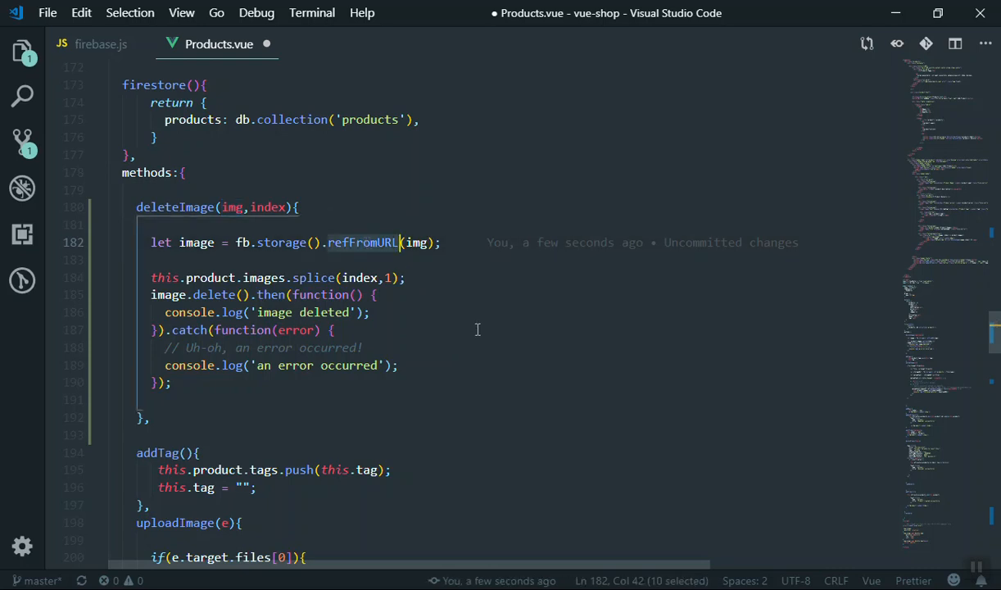
pyautogui.moveTo(430, 319)
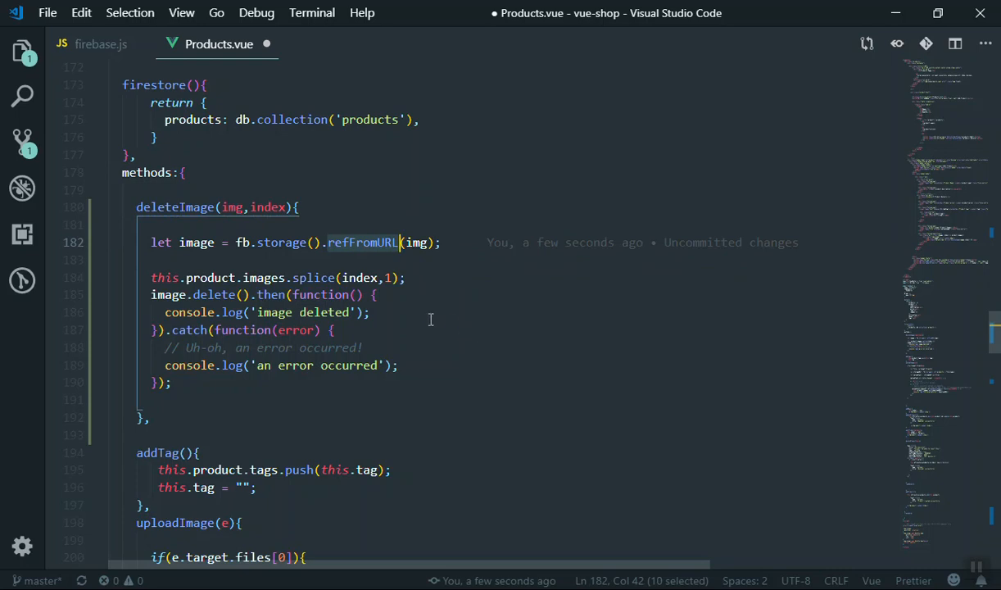
pyautogui.doubleClick(197, 242)
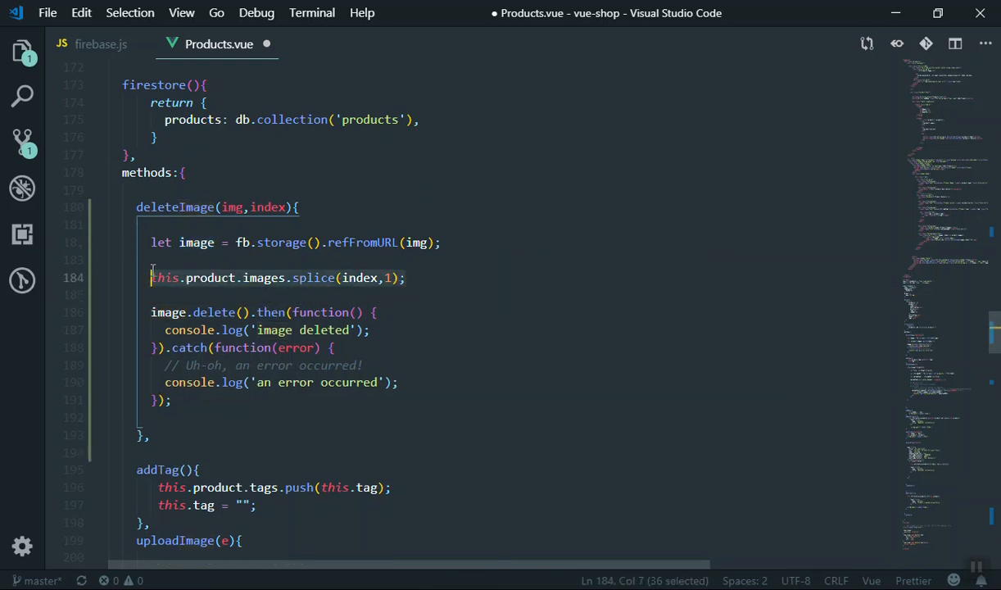
pyautogui.click(151, 294)
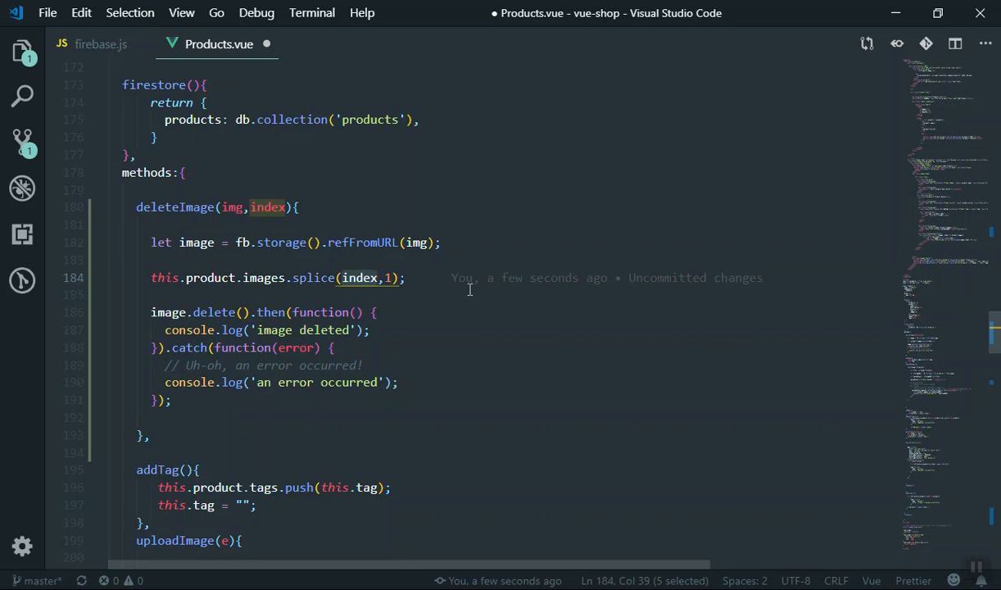
pyautogui.scroll(3)
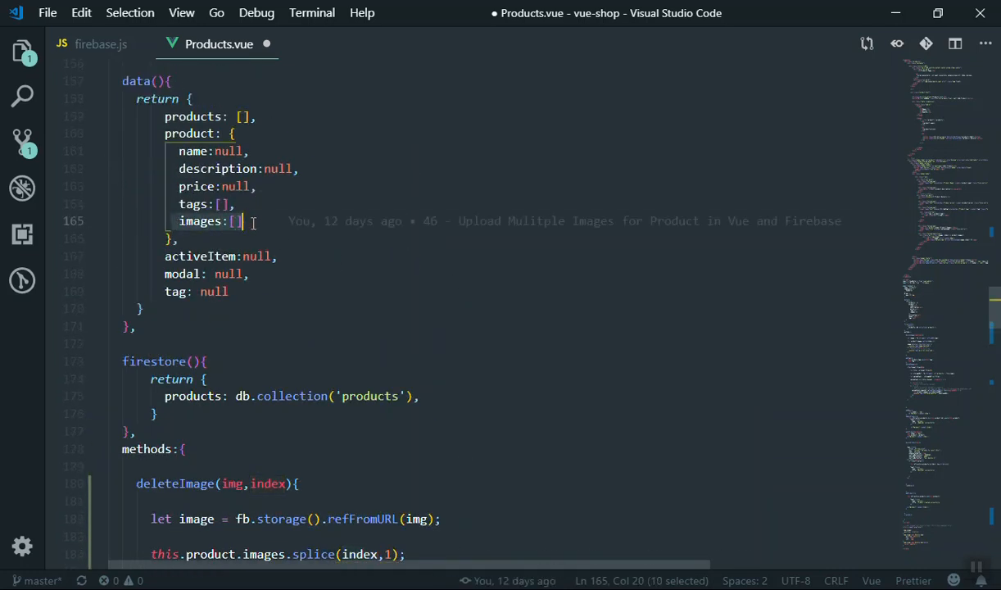
pyautogui.scroll(-3)
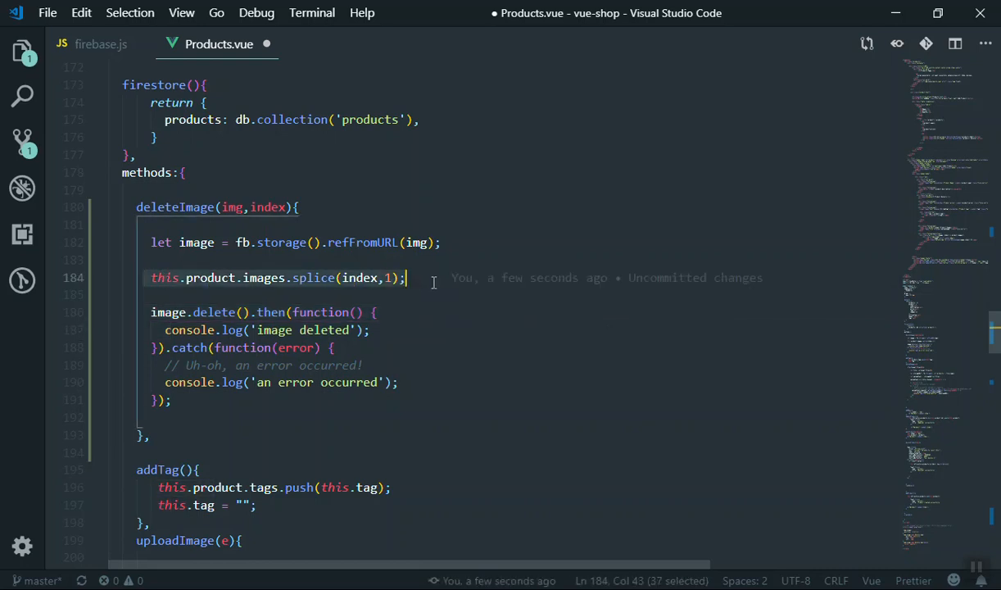
pyautogui.moveTo(332, 292)
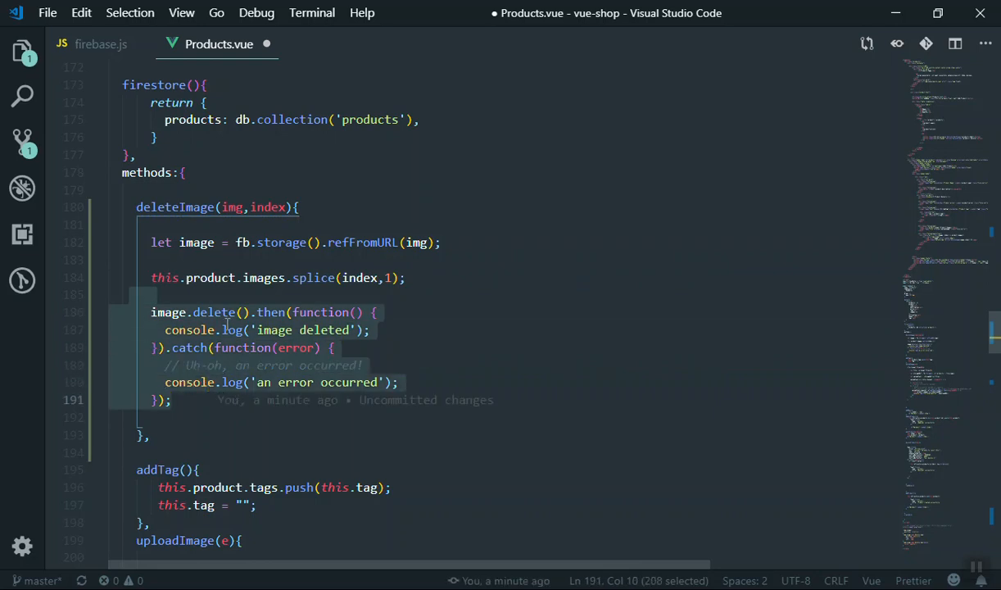
pyautogui.moveTo(574, 326)
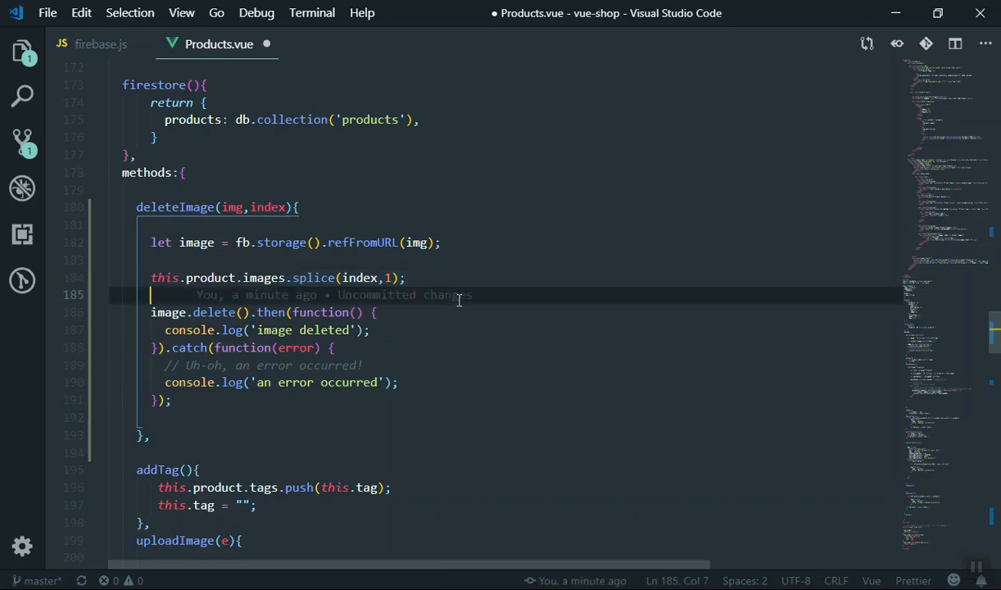
pyautogui.moveTo(574, 468)
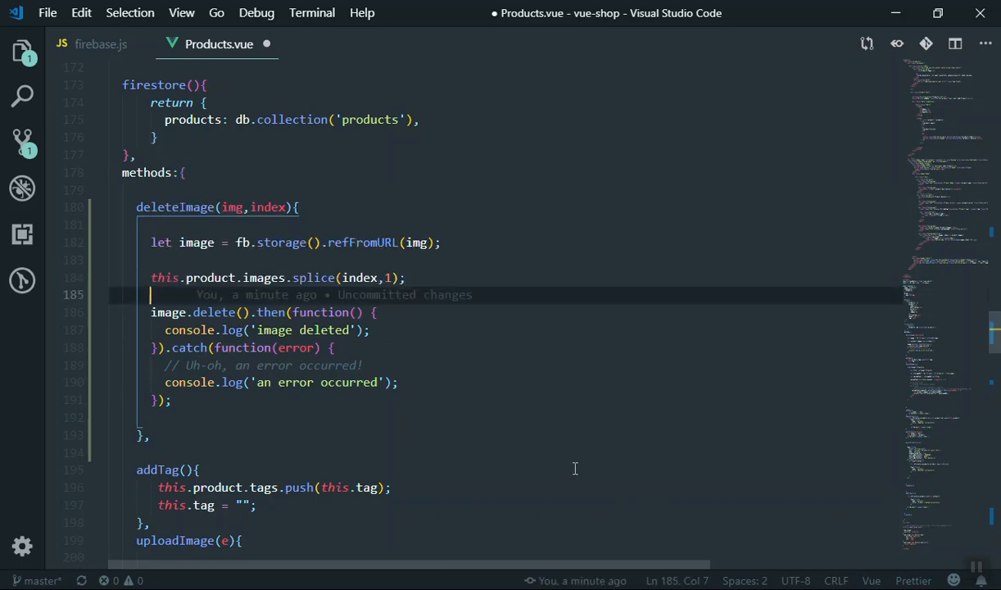
pyautogui.moveTo(836, 392)
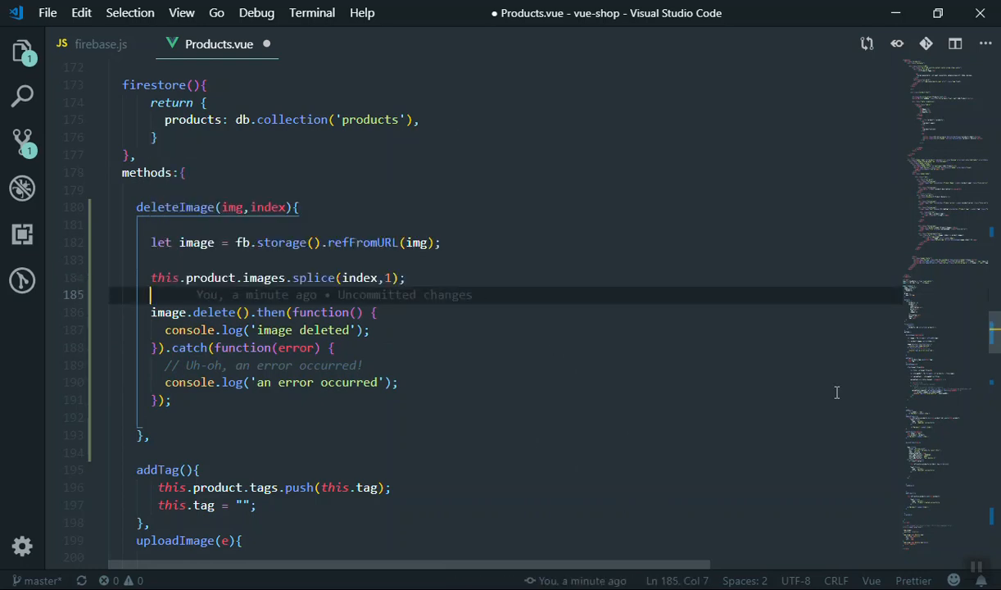
pyautogui.moveTo(678, 423)
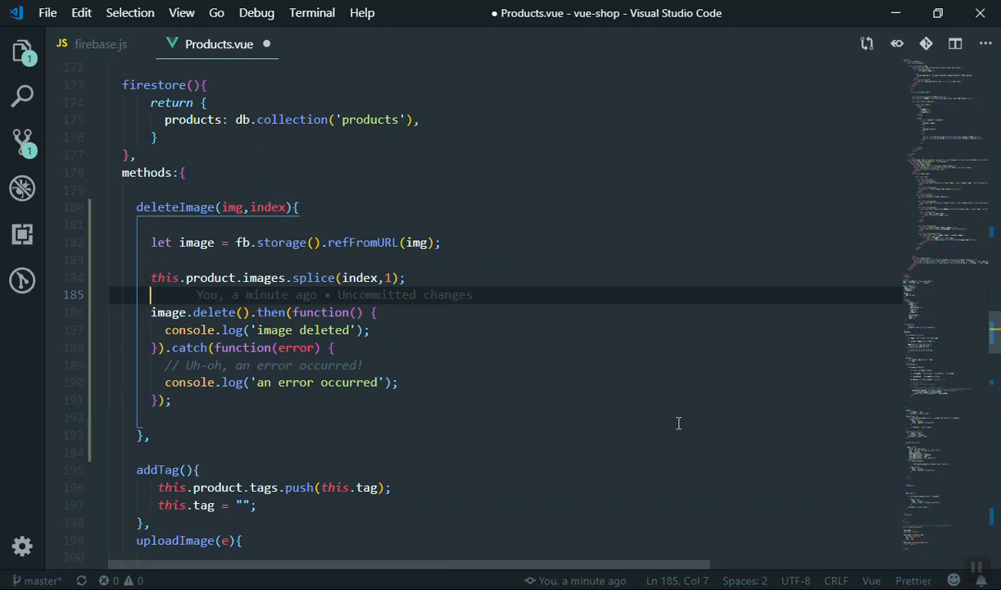
pyautogui.moveTo(447, 325)
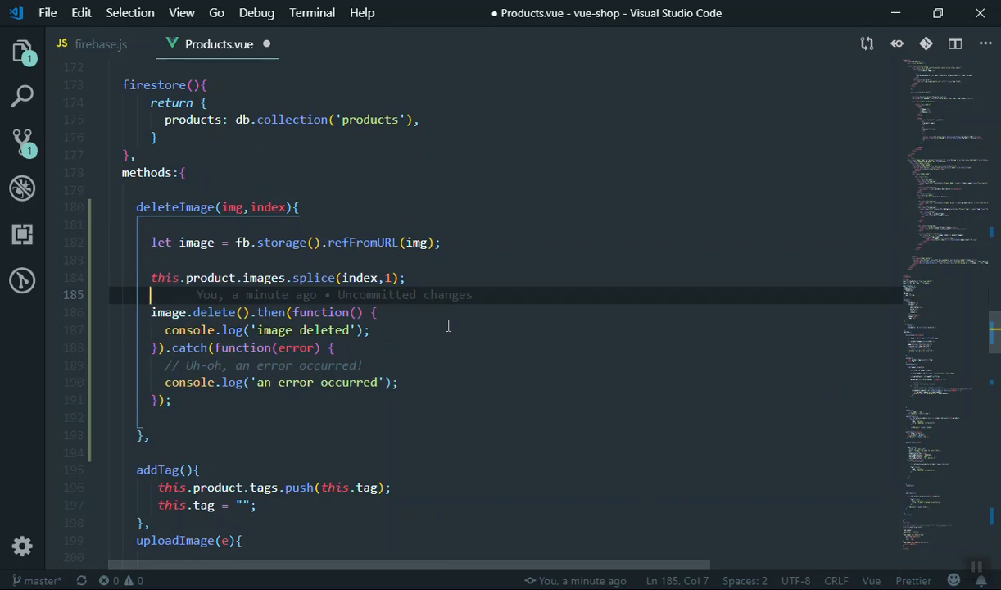
pyautogui.moveTo(448, 330)
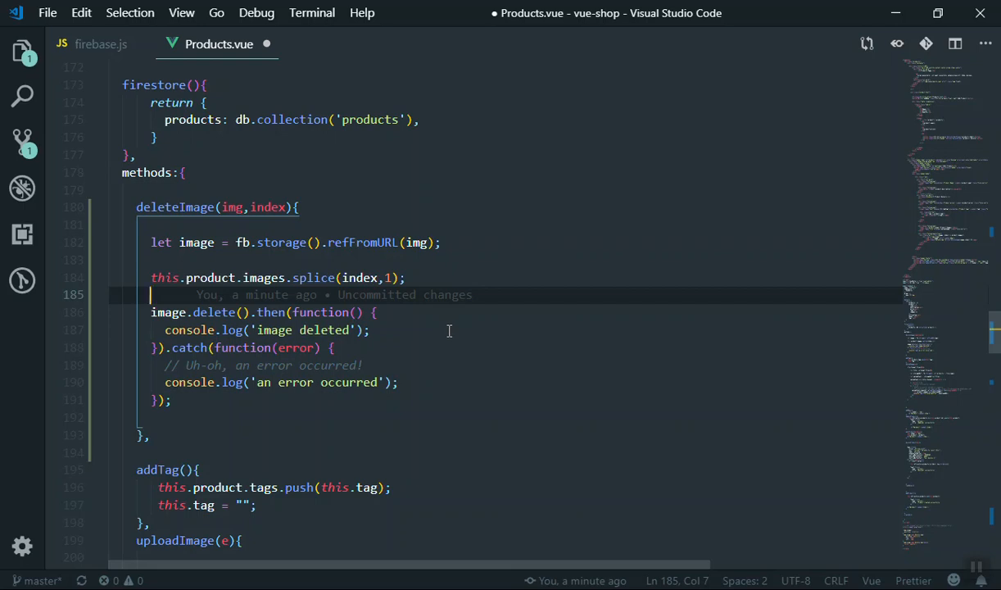
pyautogui.moveTo(877, 427)
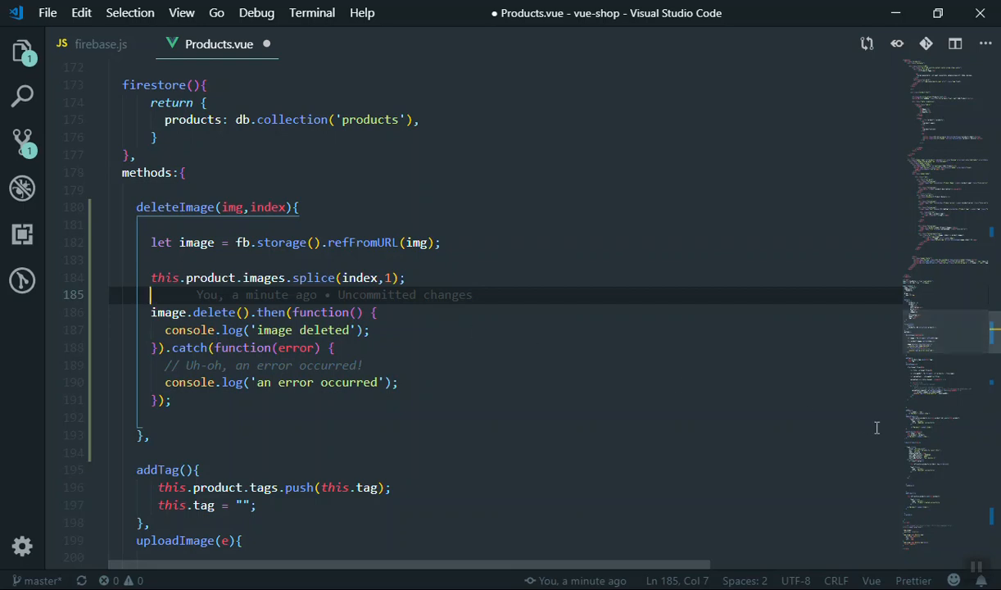
pyautogui.moveTo(939, 335)
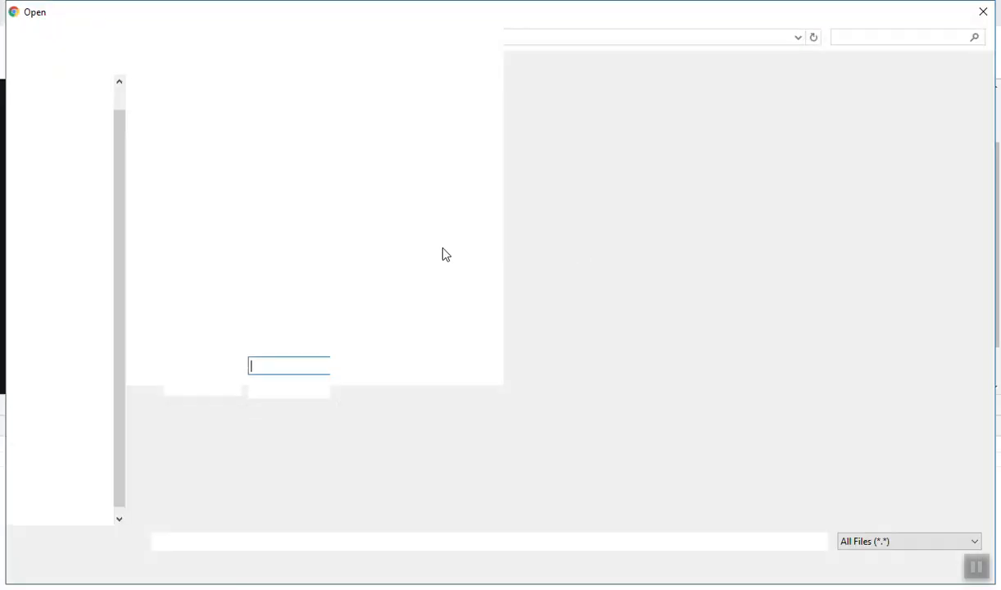
# Step: Try birthday-cake.png and graduate.png, then settle on home.png as the product image
pyautogui.click(698, 253)
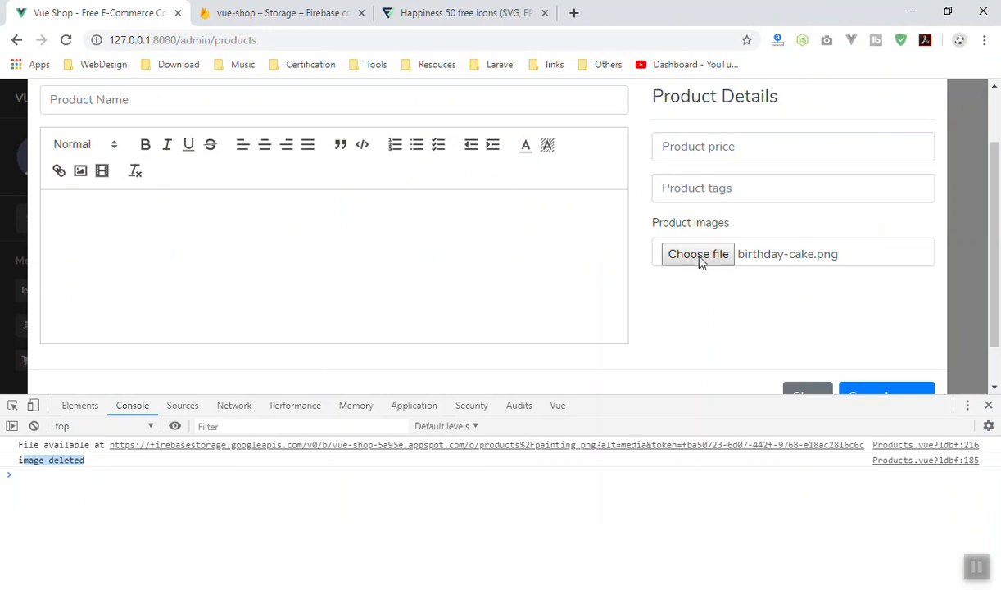
pyautogui.click(698, 253)
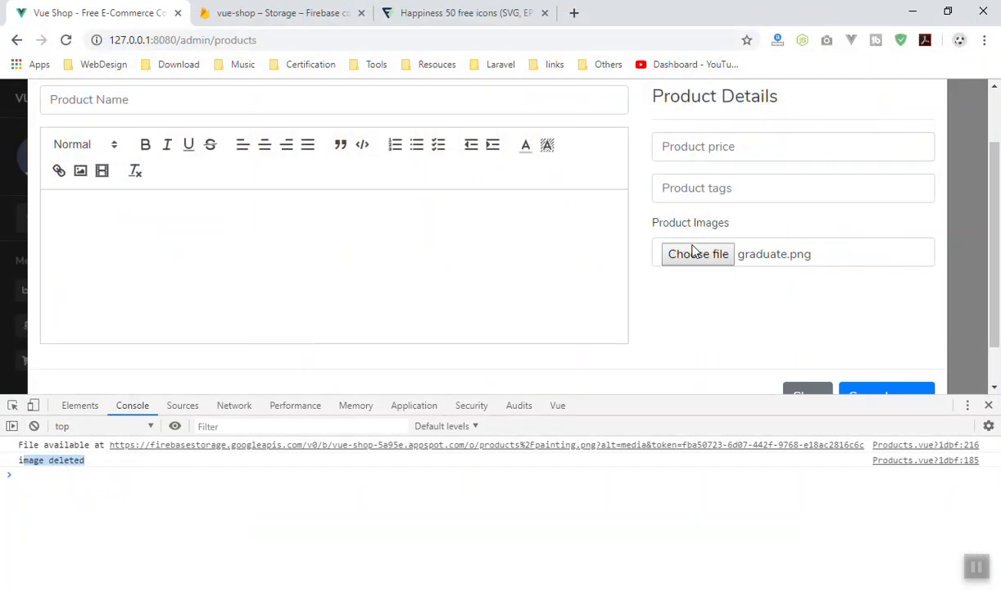
pyautogui.click(698, 253)
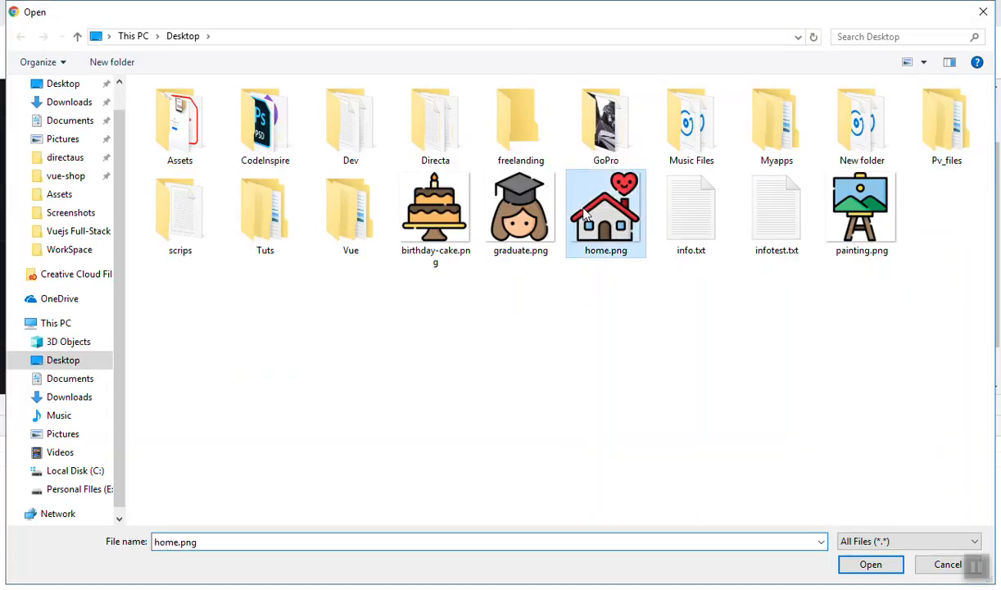
pyautogui.click(870, 564)
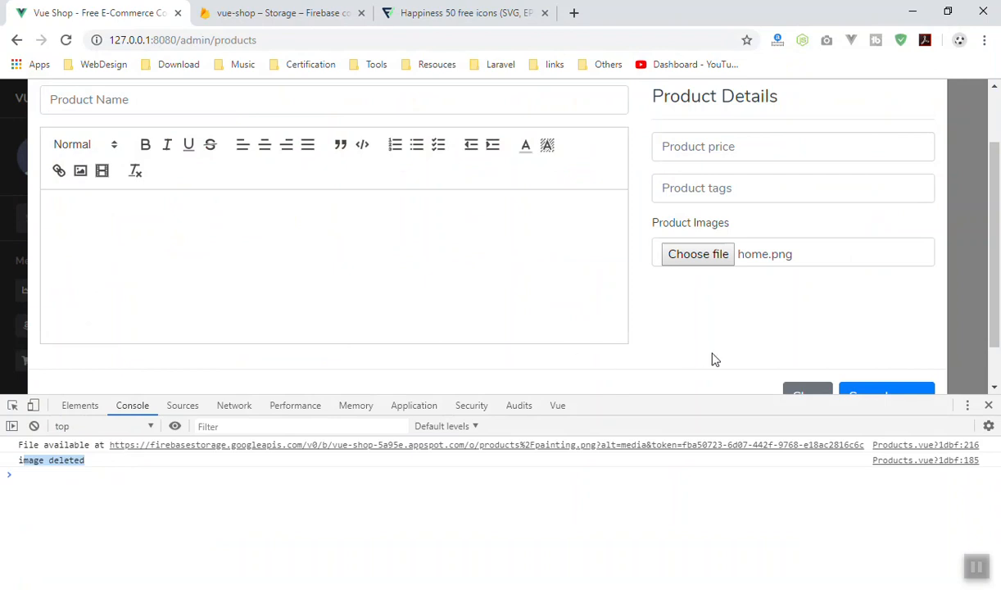
pyautogui.moveTo(712, 364)
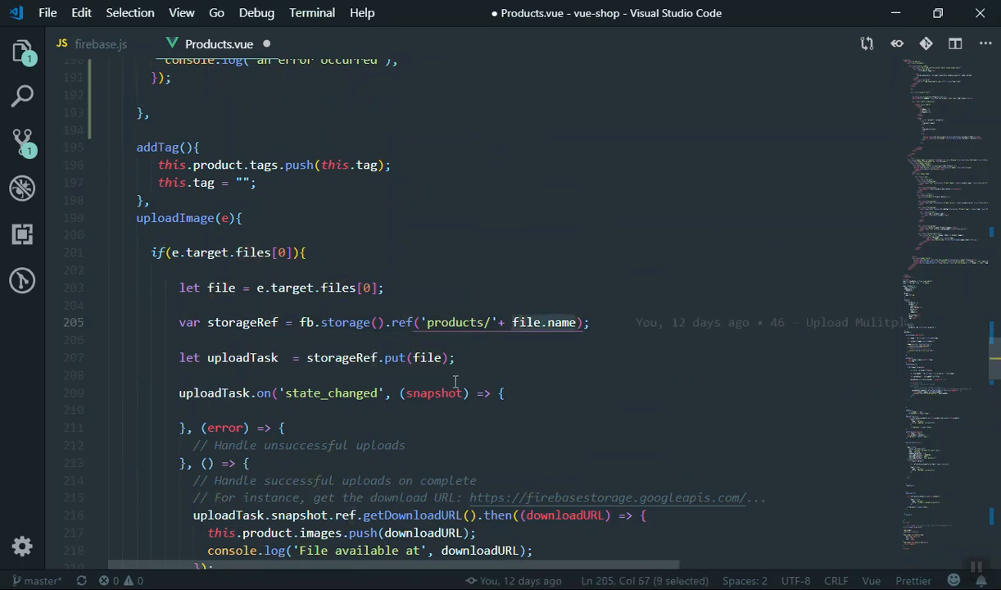
pyautogui.moveTo(630, 385)
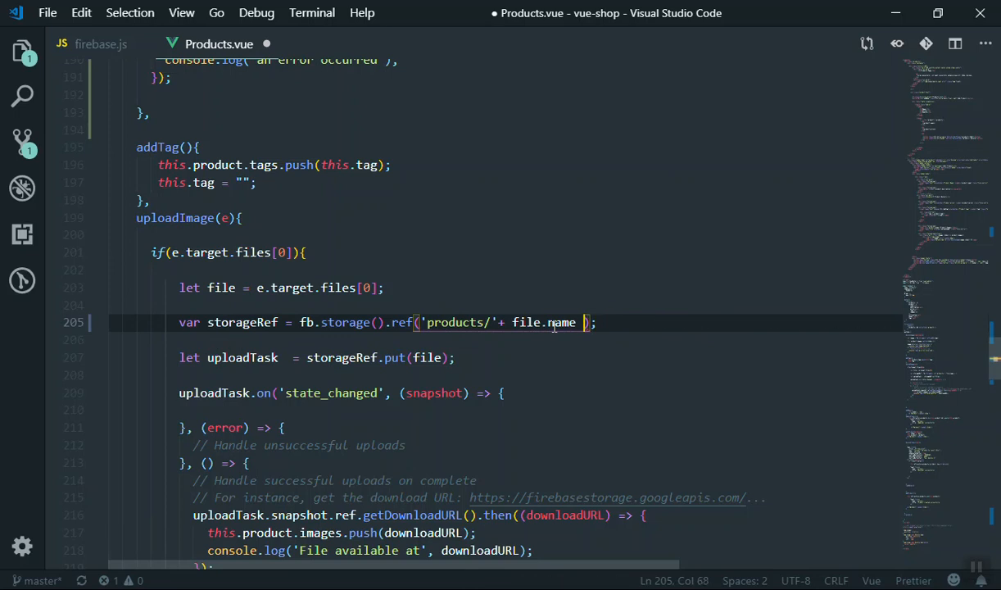
pyautogui.press('Backspace')
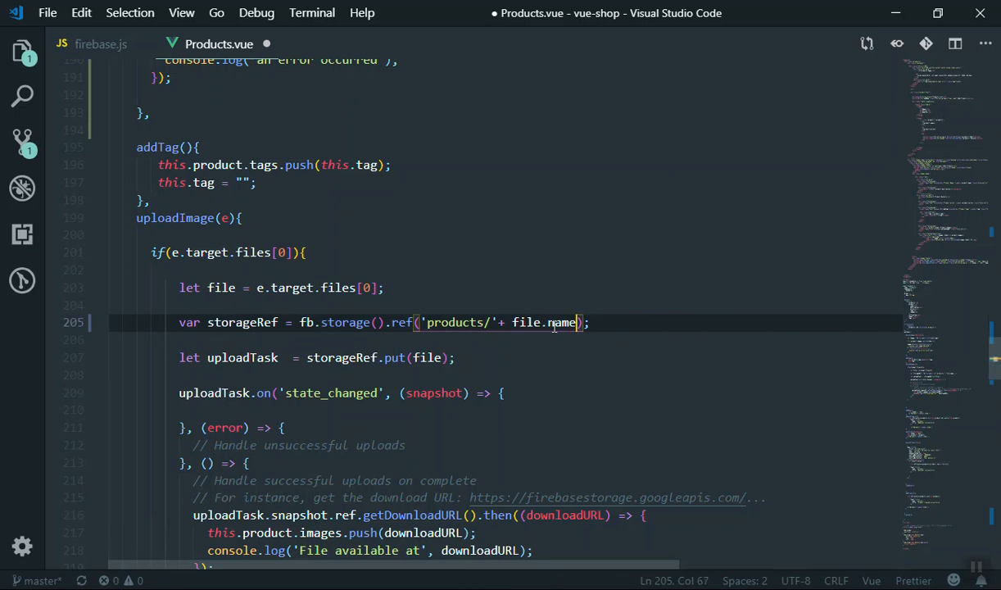
pyautogui.moveTo(526, 322)
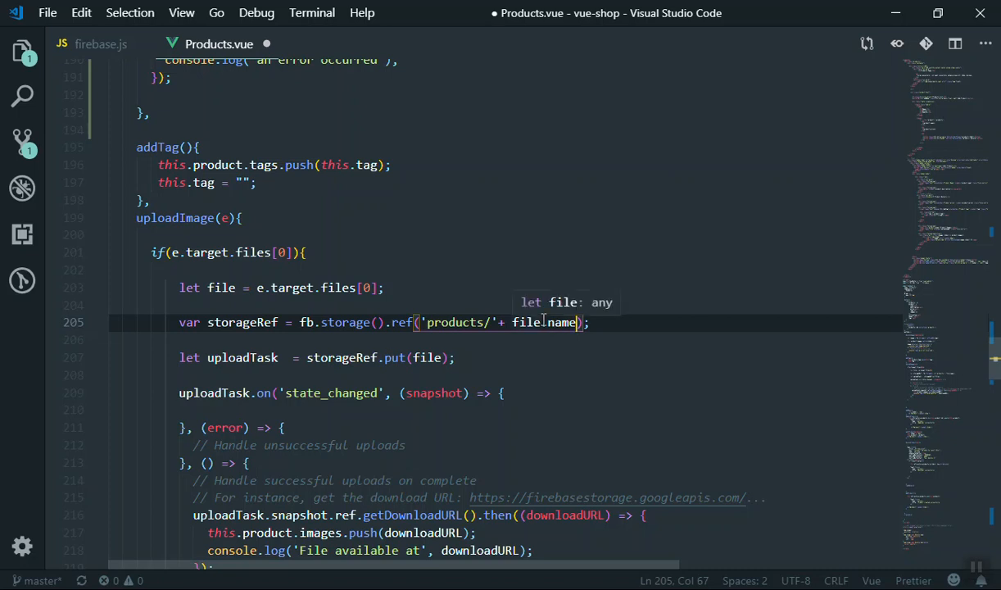
pyautogui.moveTo(715, 396)
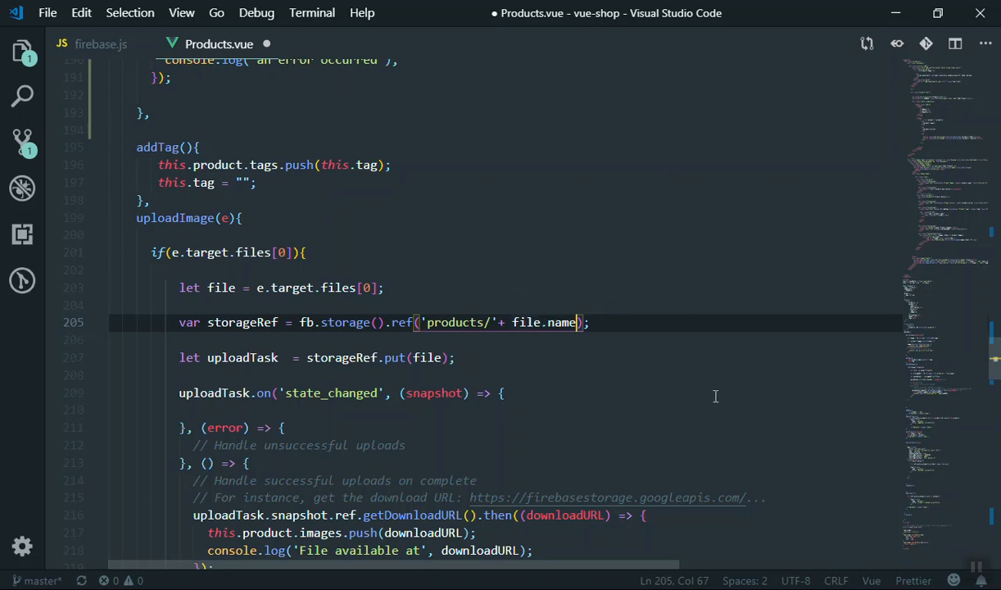